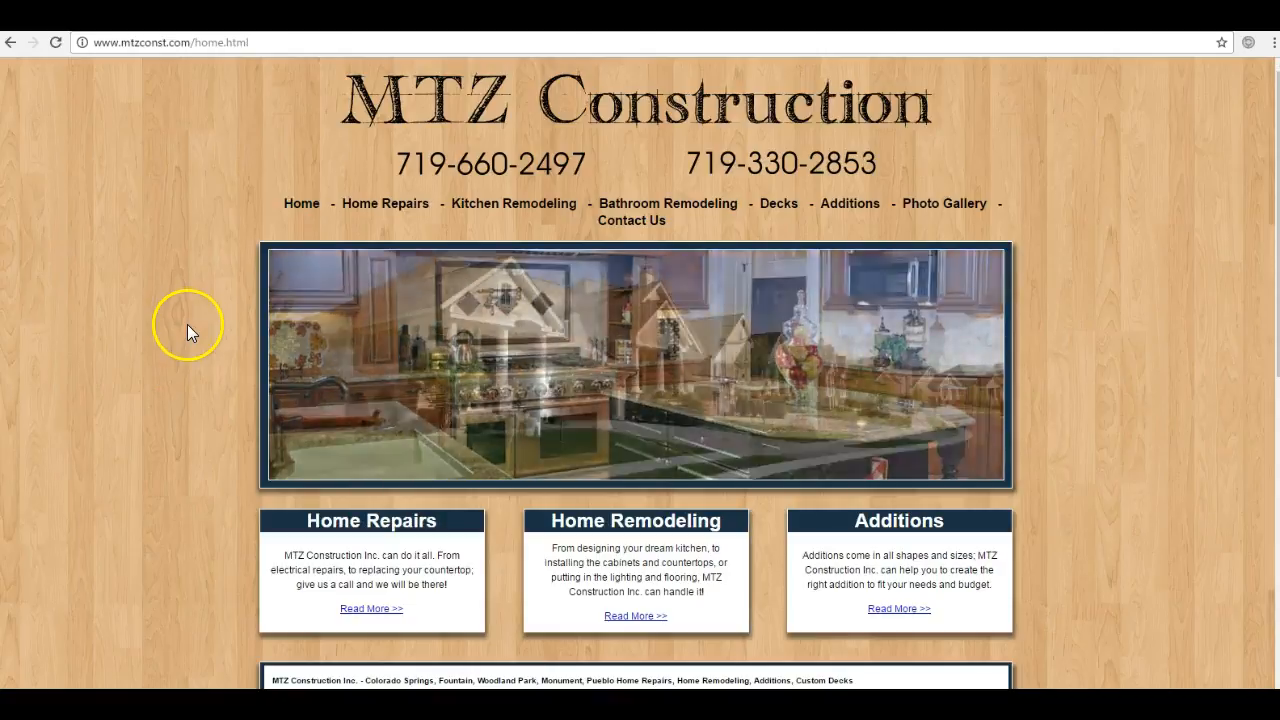
Review the 27 keyword ideas and highlight the 'cabinets colorado springs' row with its metrics.
scroll(down, 3)
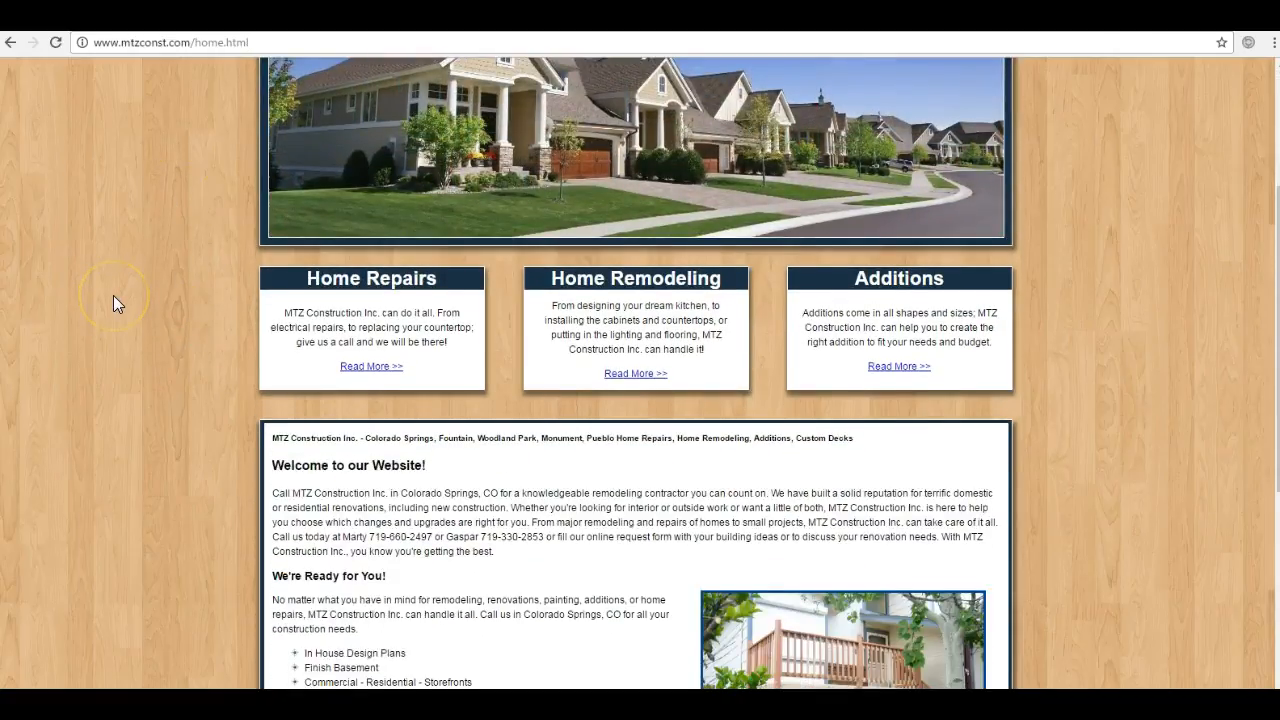
scroll(up, 3)
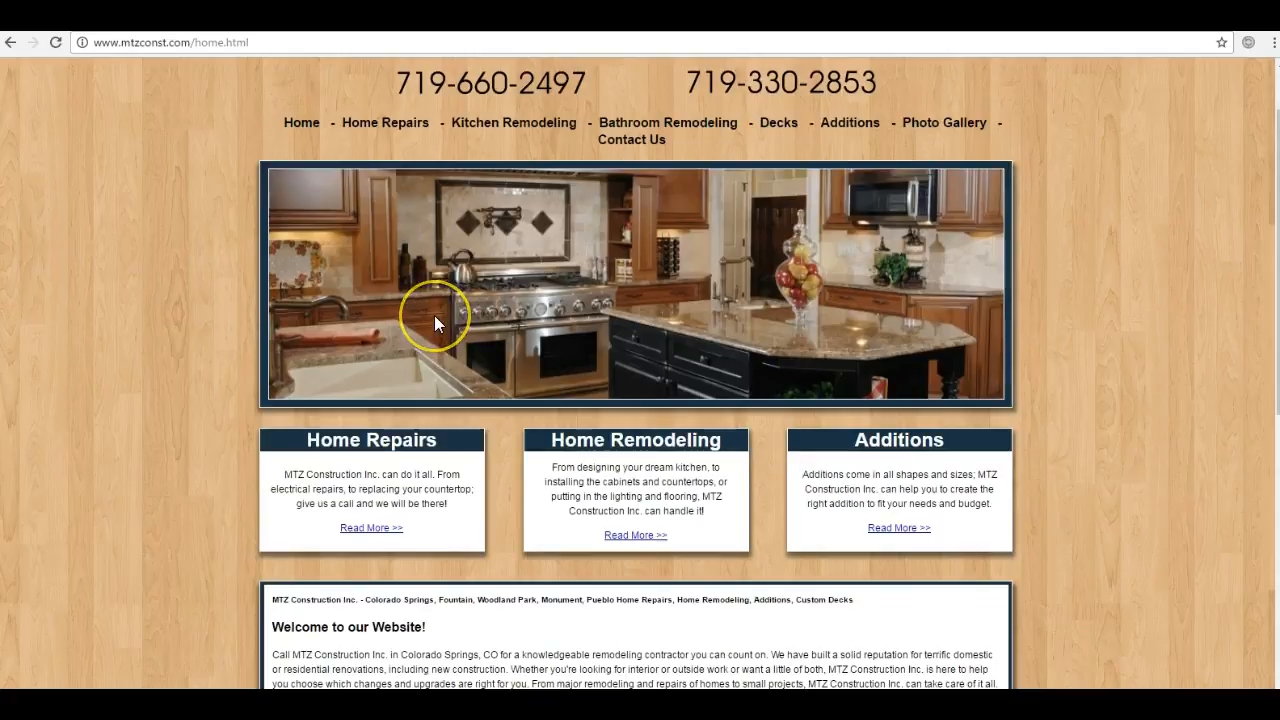
scroll(down, 3)
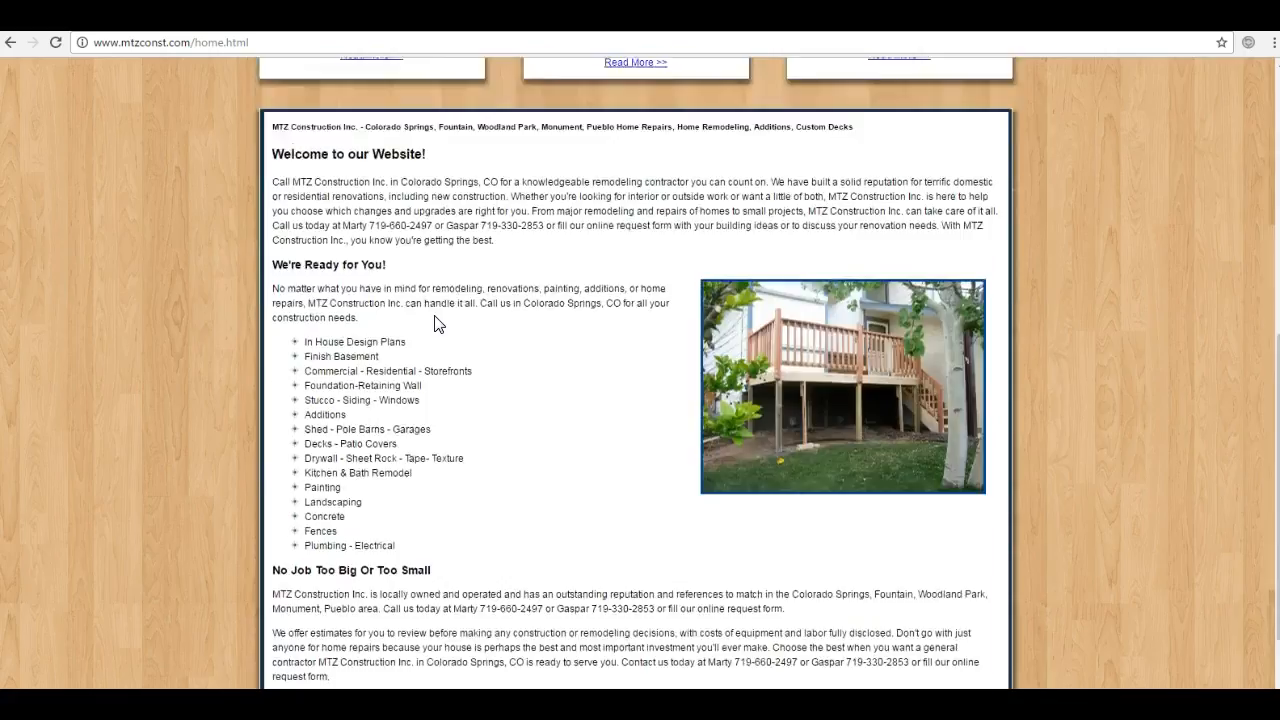
scroll(up, 3)
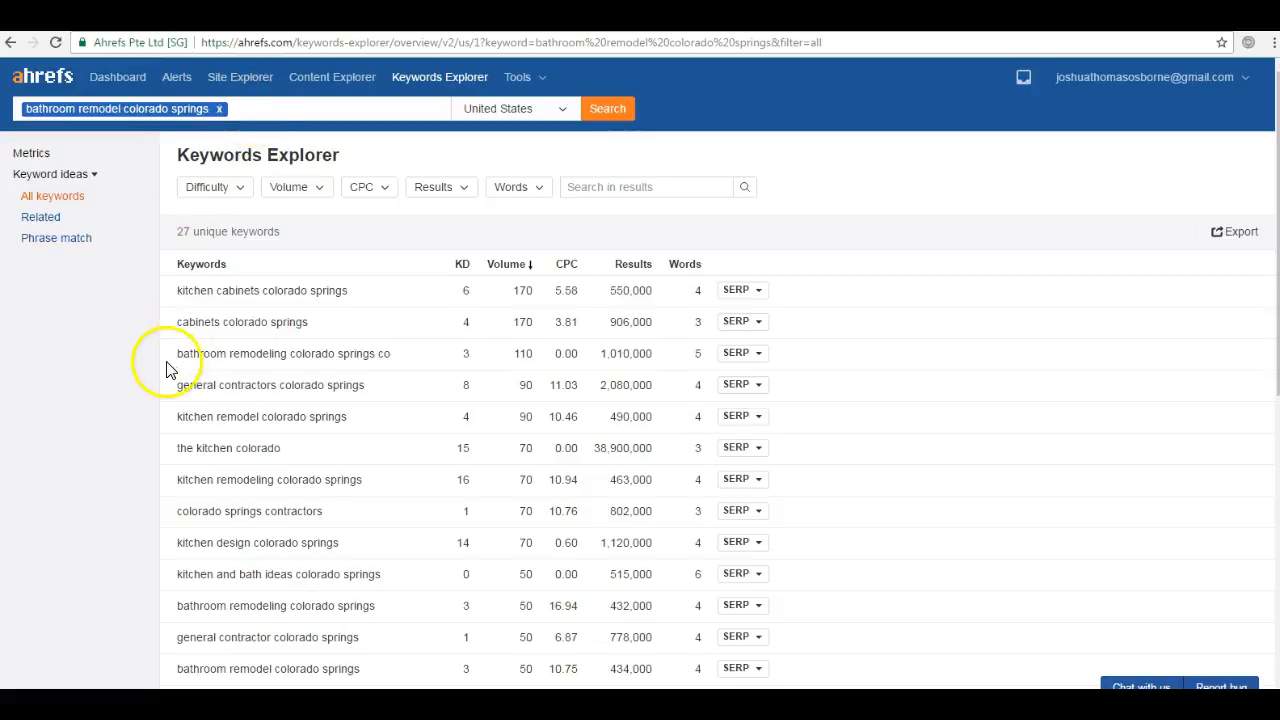
double_click(284, 352)
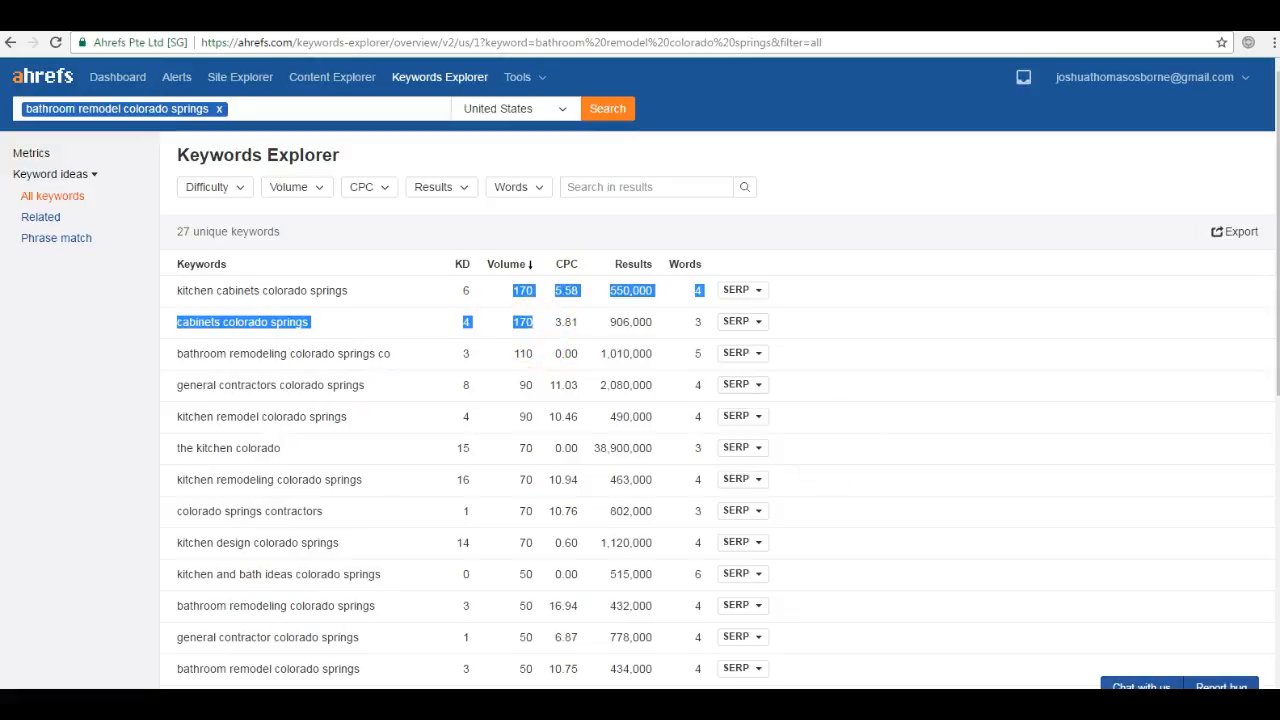
mouse_move(980, 492)
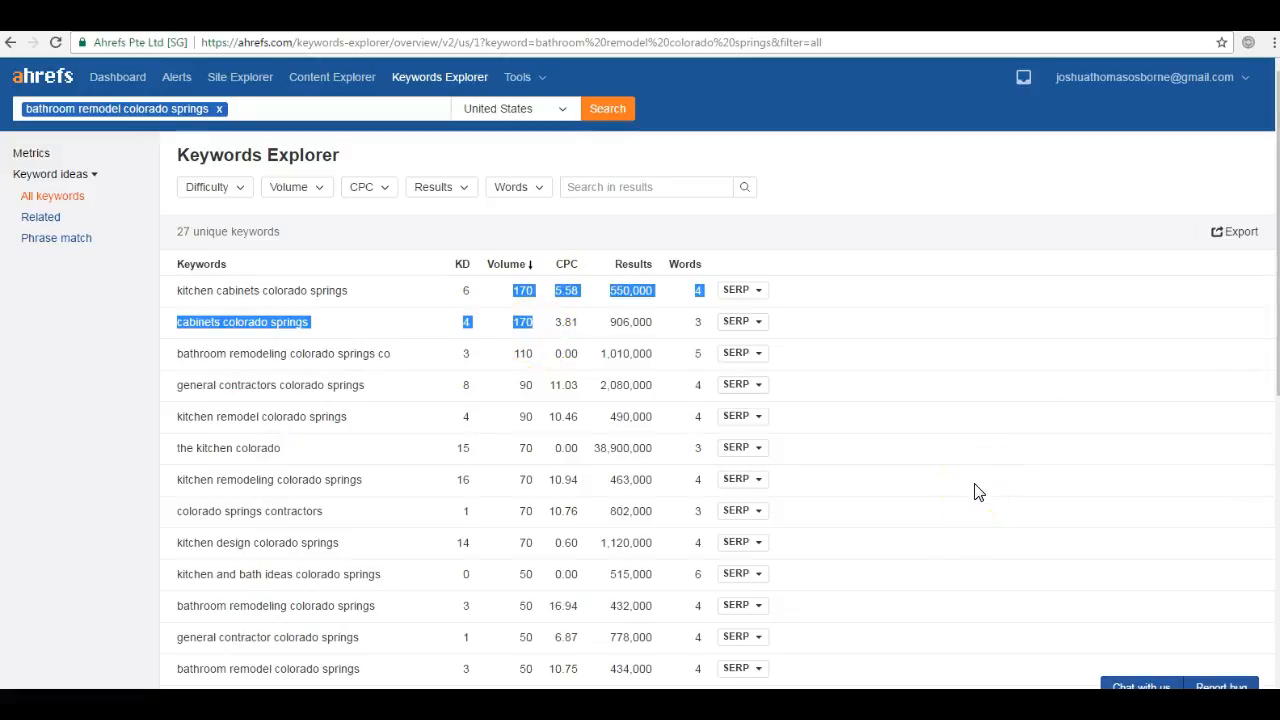
mouse_move(744, 322)
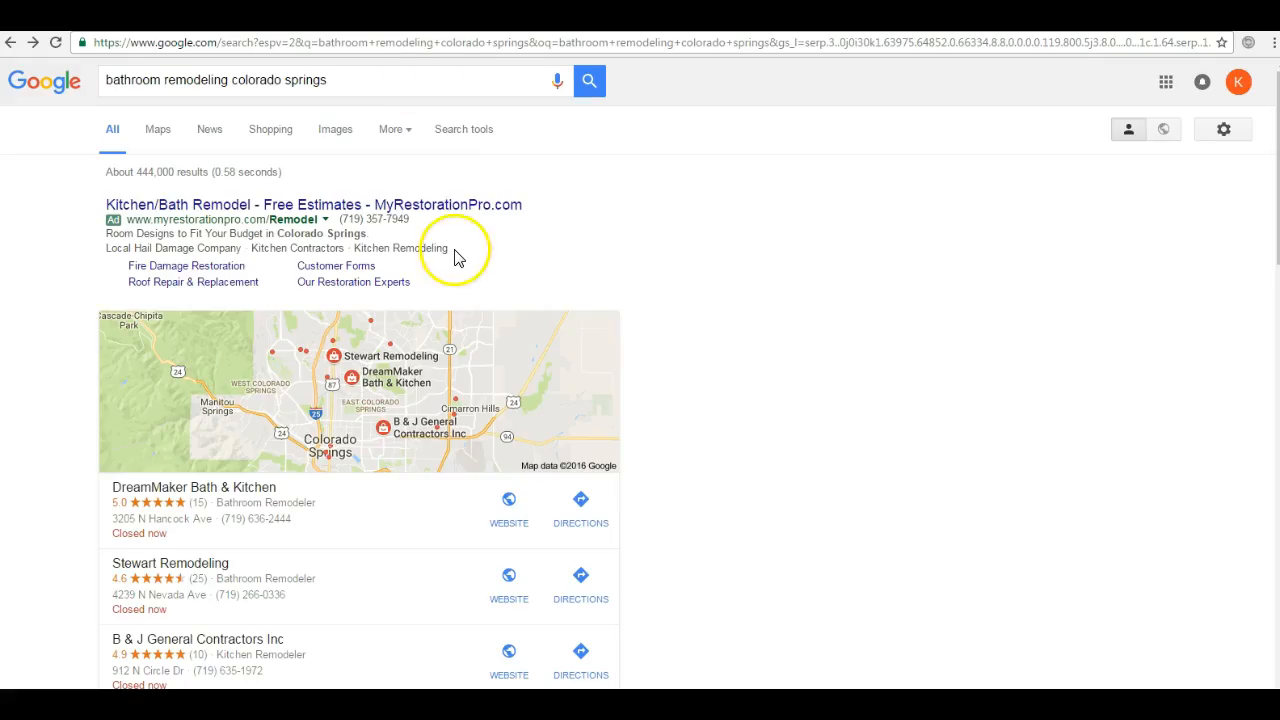
mouse_move(556, 328)
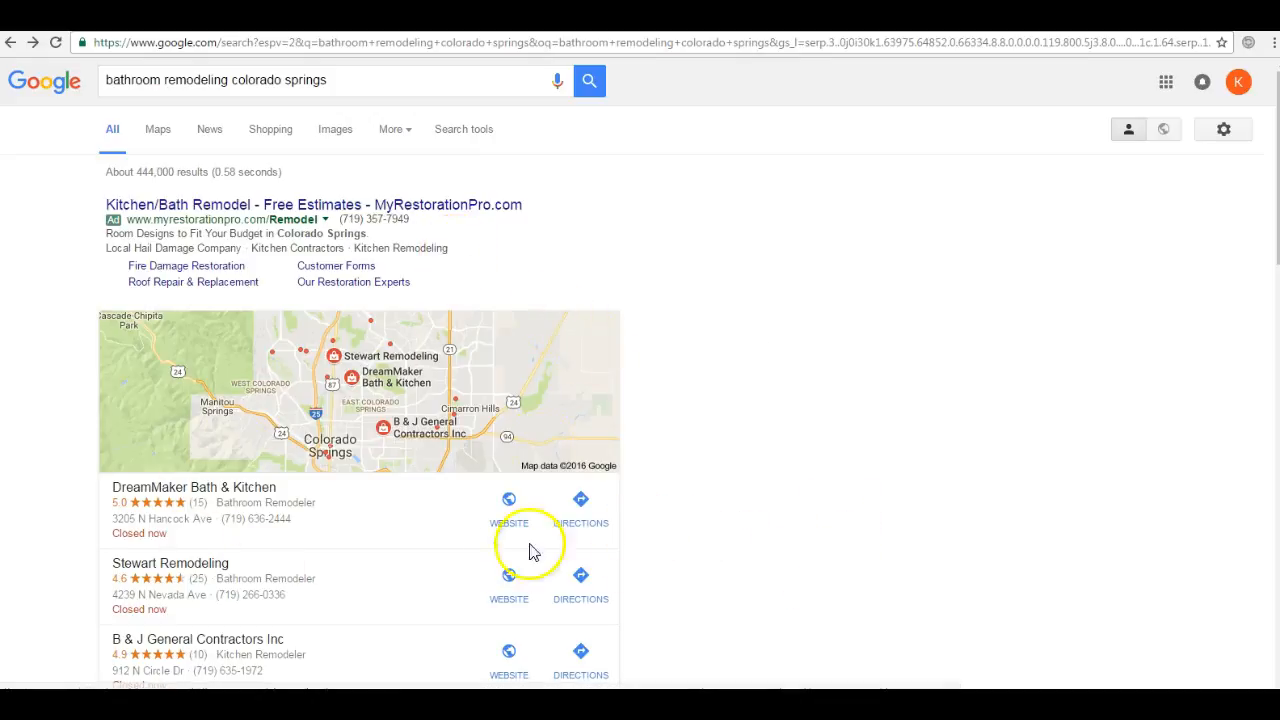
mouse_move(200, 520)
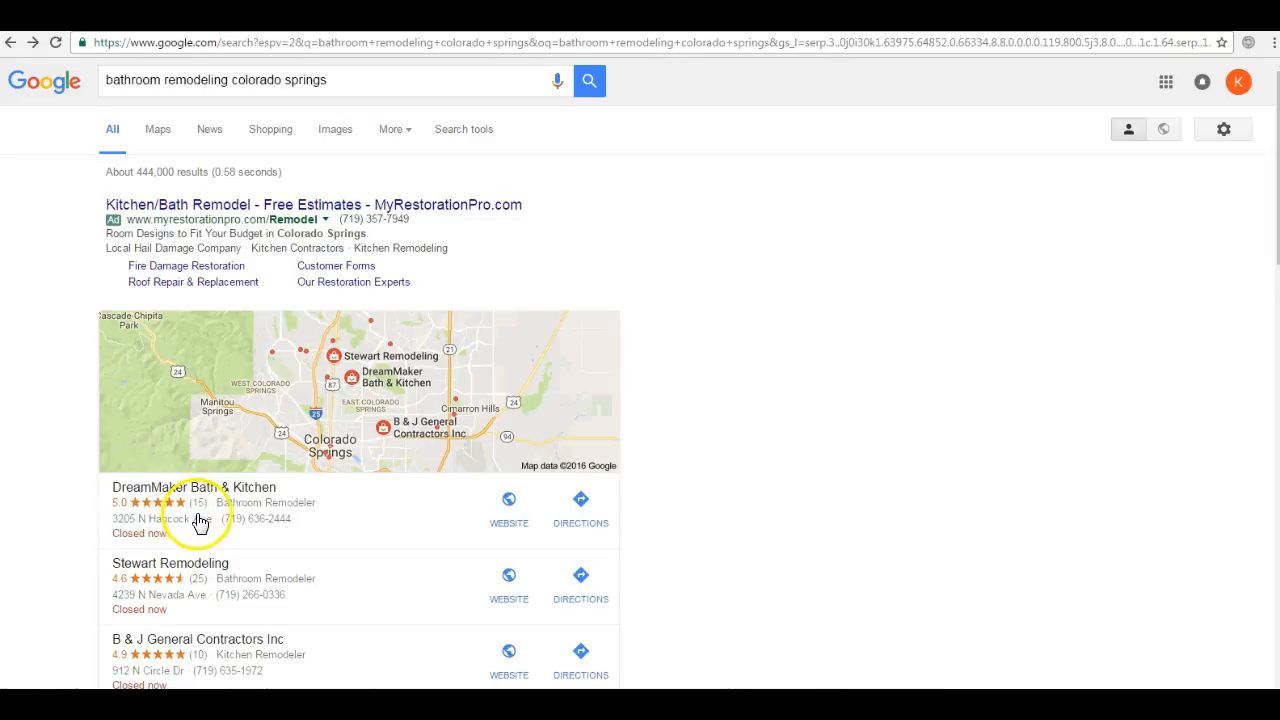
mouse_move(228, 462)
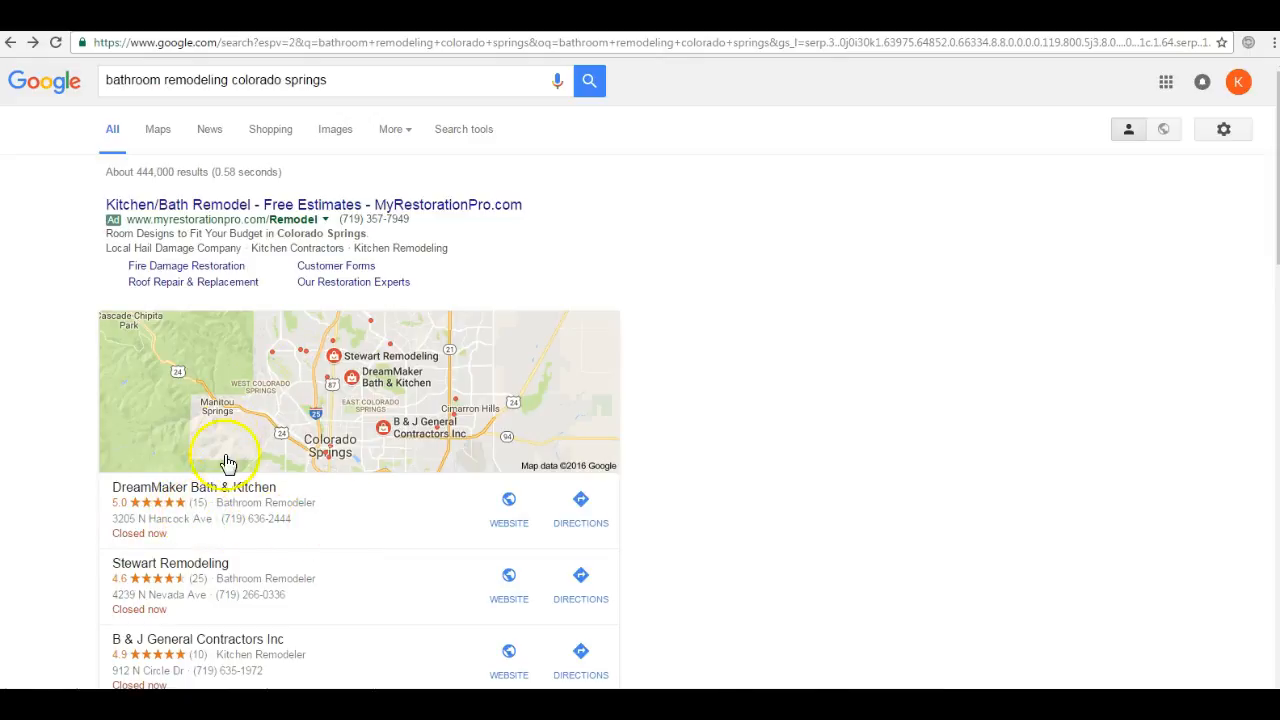
Browse the map pack listings and bring up related suggestions for the query.
scroll(down, 3)
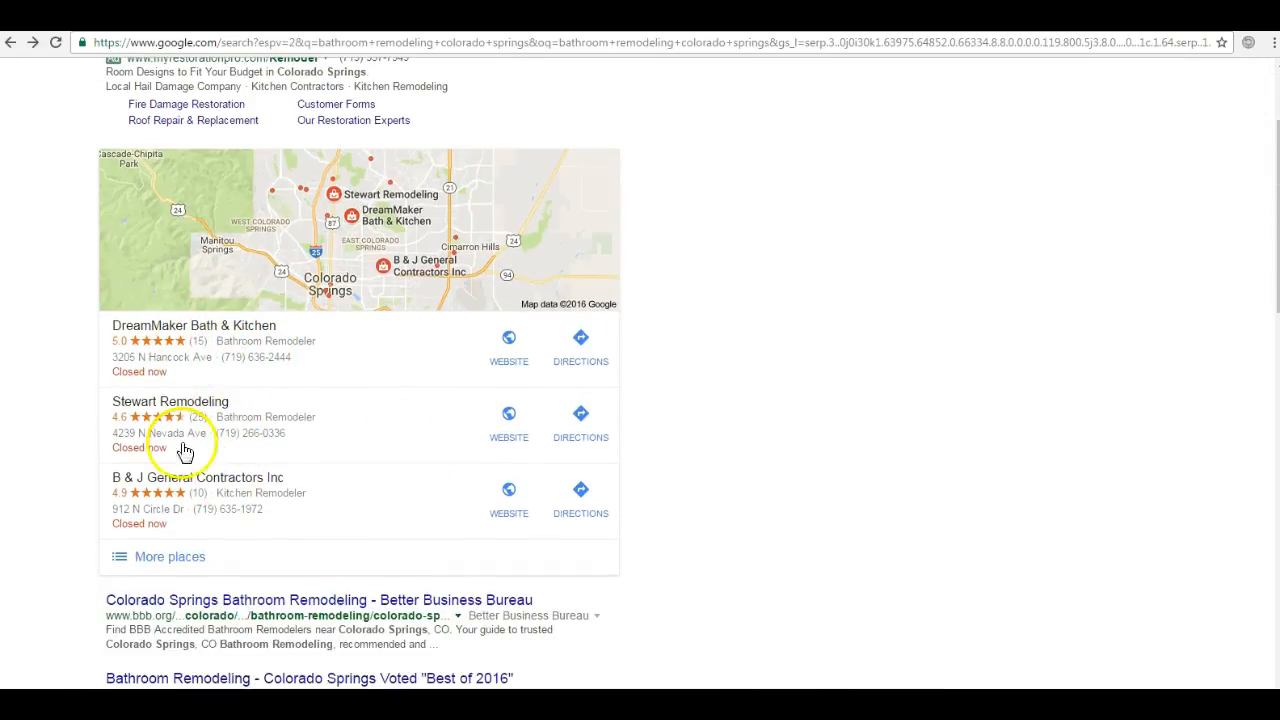
mouse_move(360, 316)
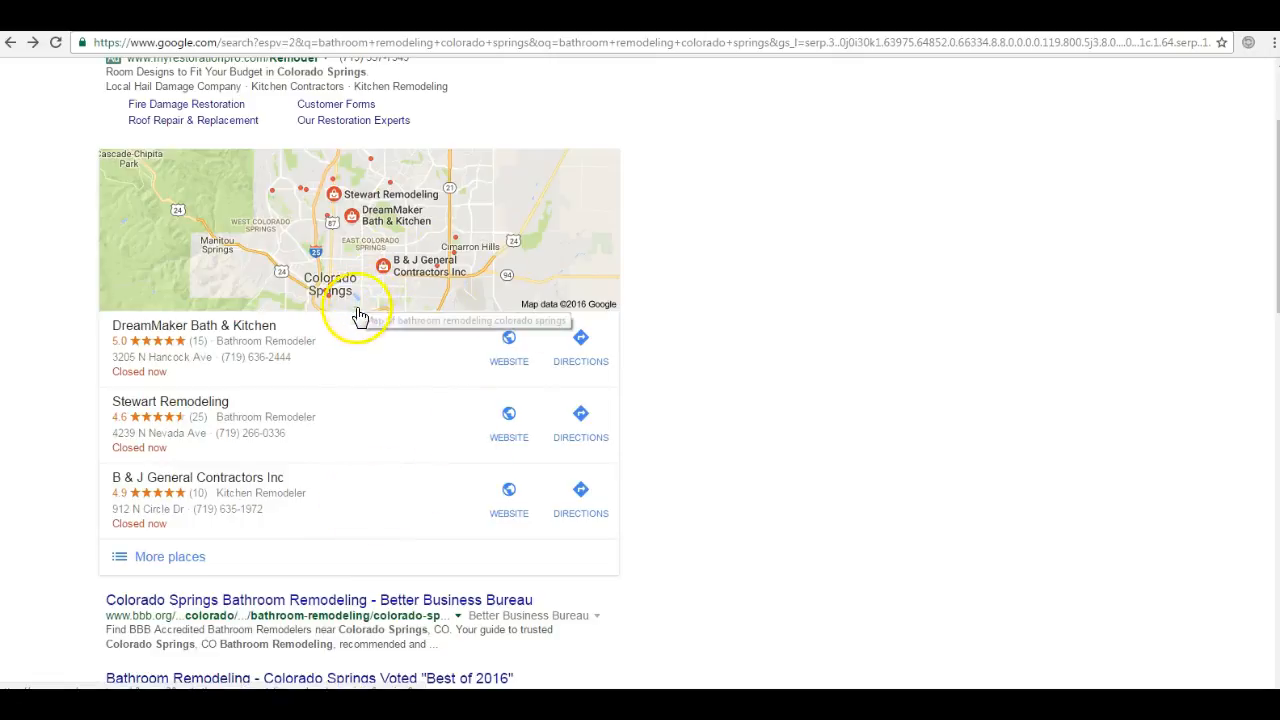
mouse_move(296, 344)
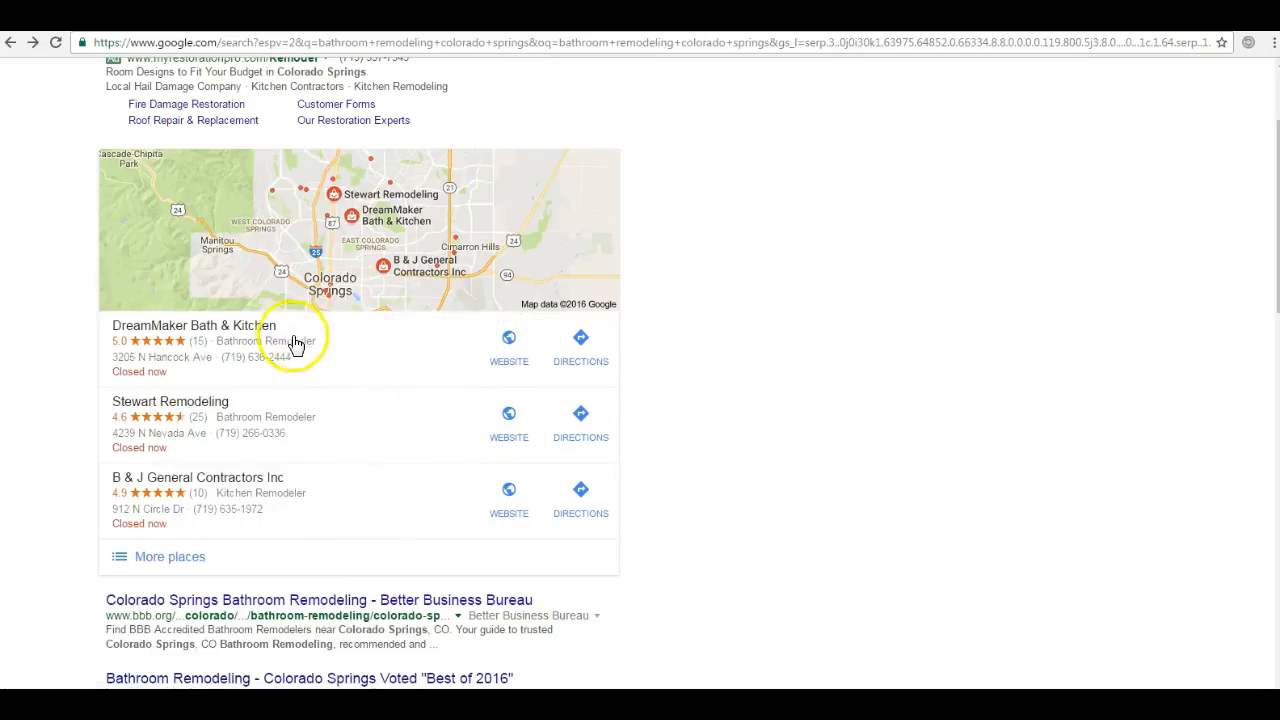
mouse_move(480, 278)
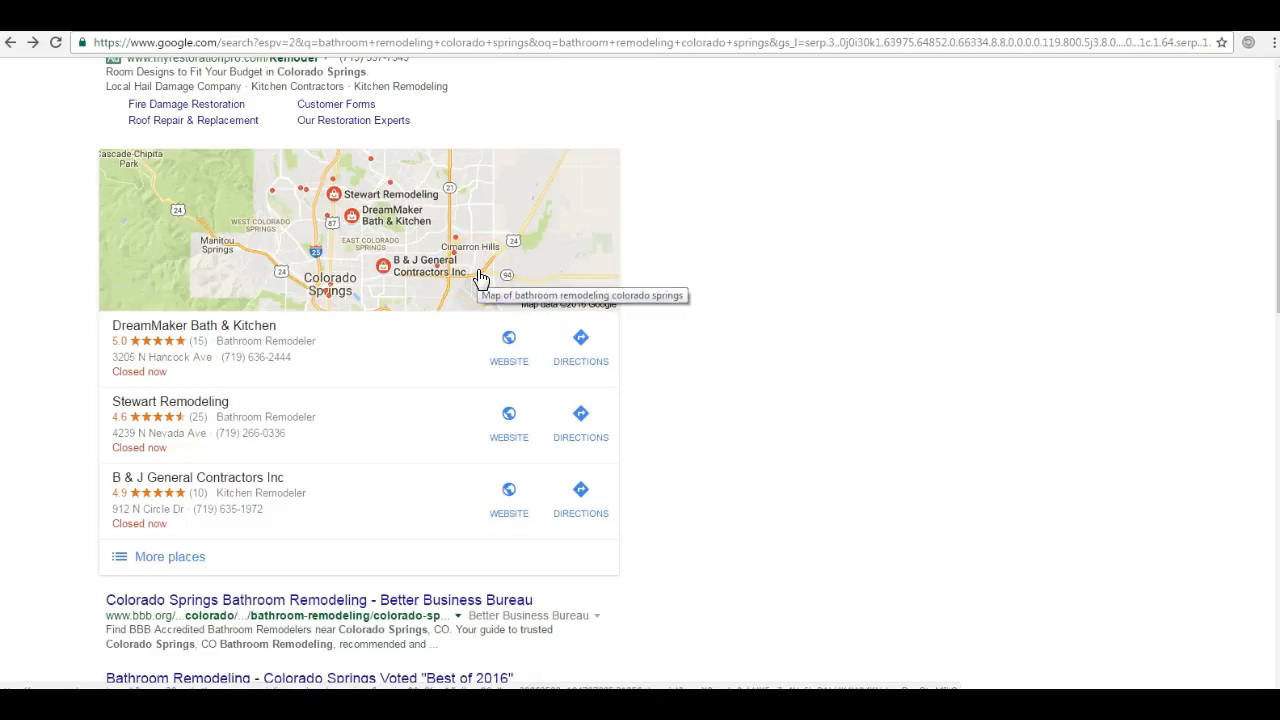
mouse_move(684, 90)
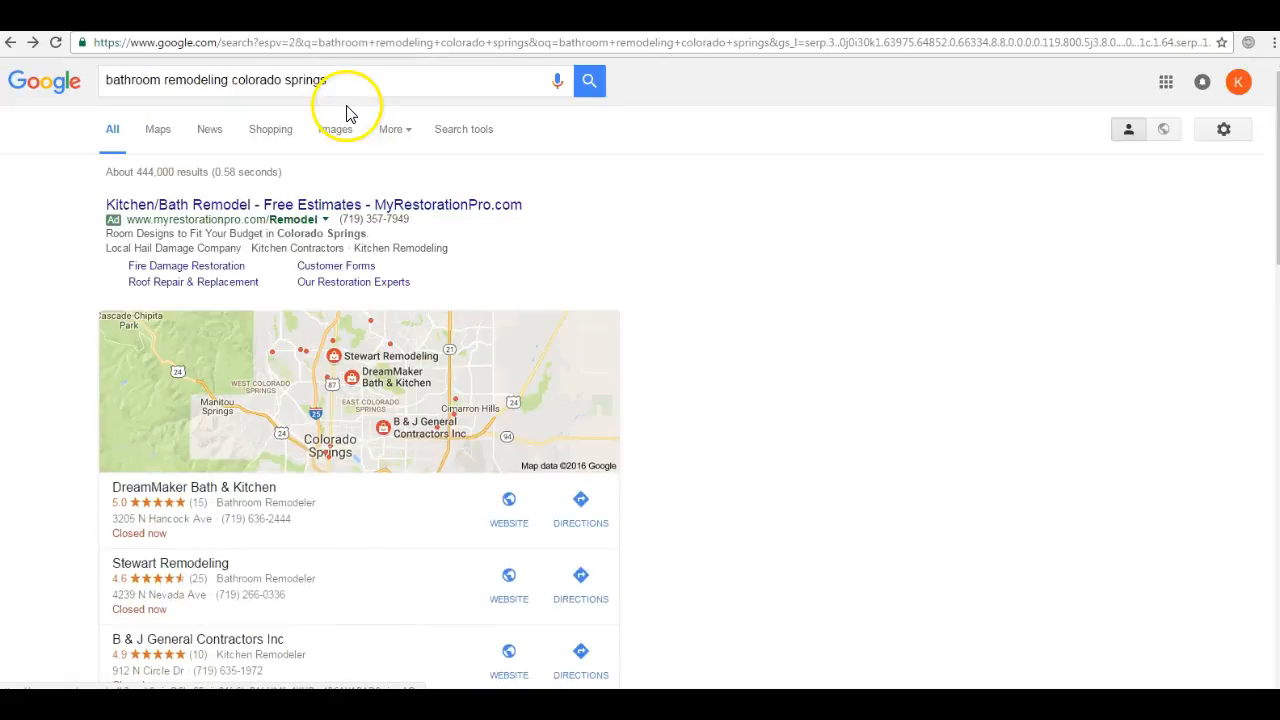
click(230, 80)
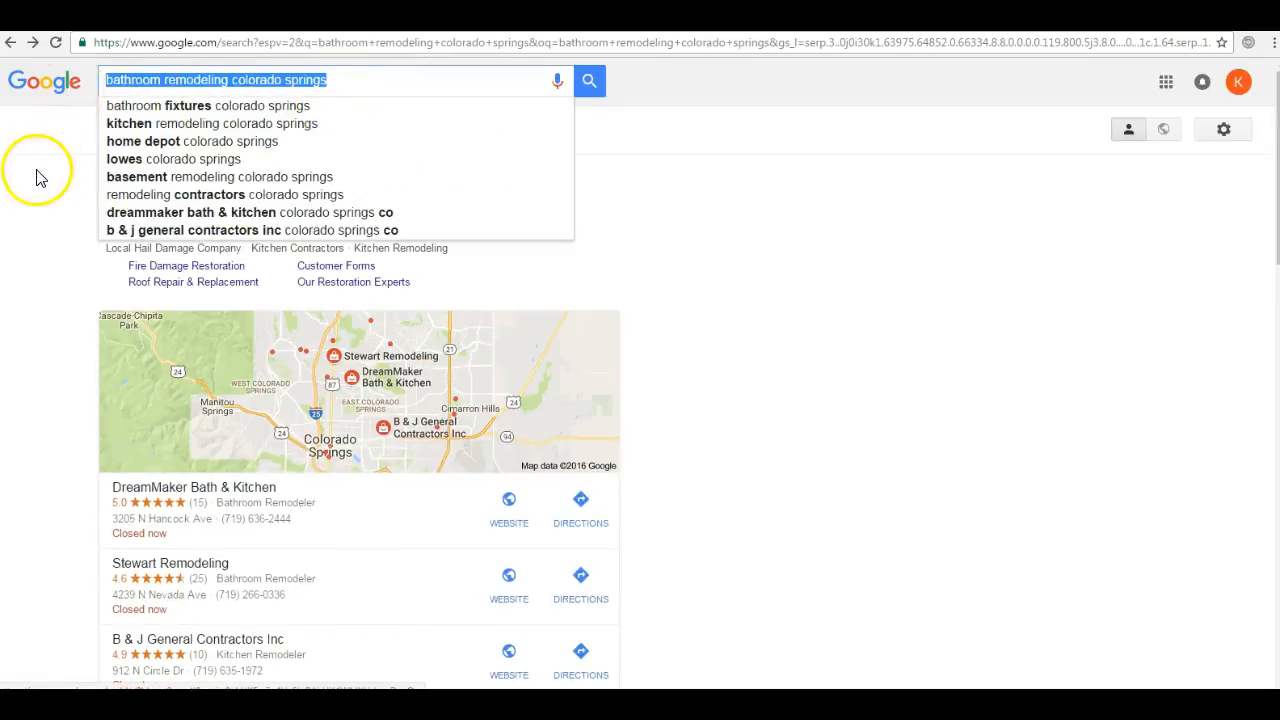
scroll(down, 3)
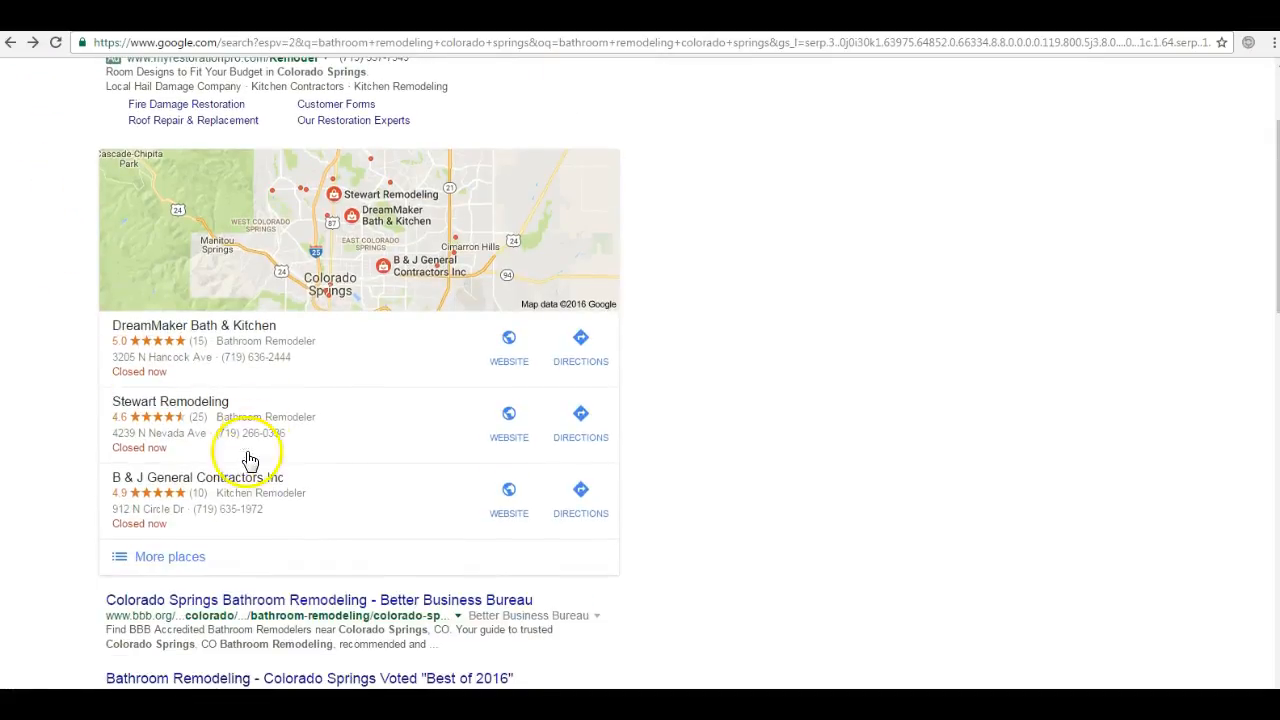
mouse_move(232, 490)
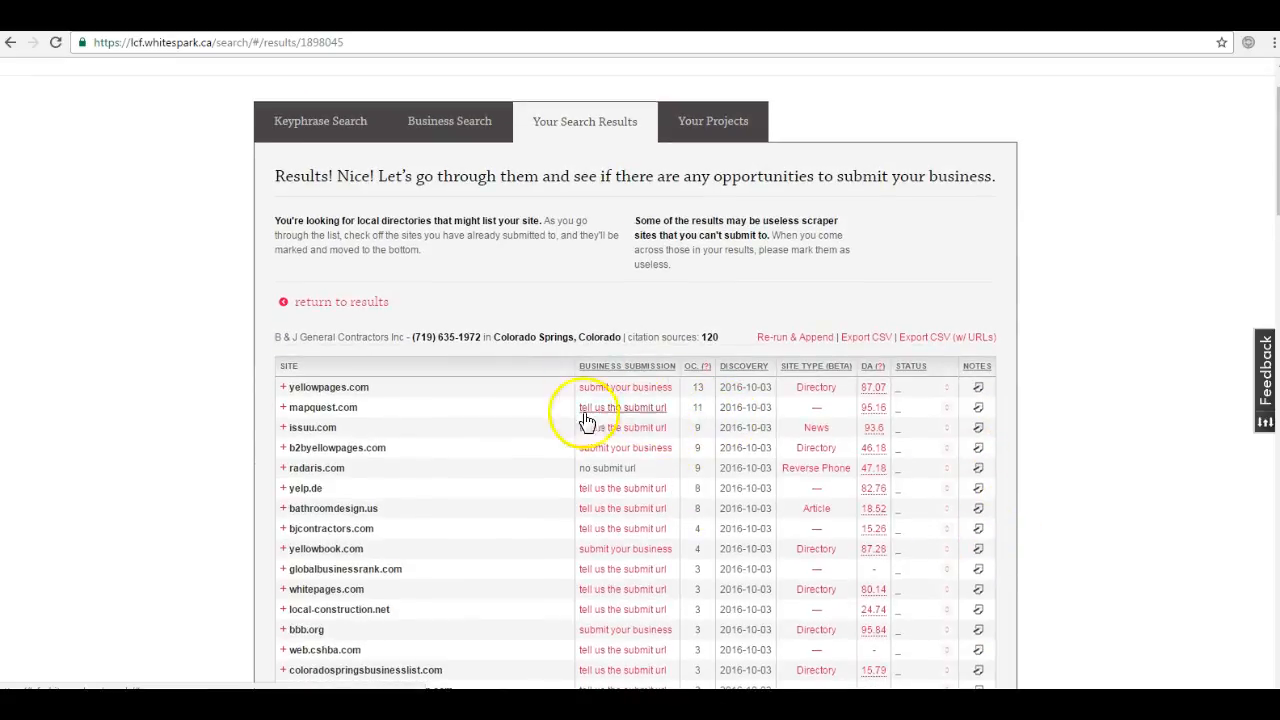
mouse_move(312, 398)
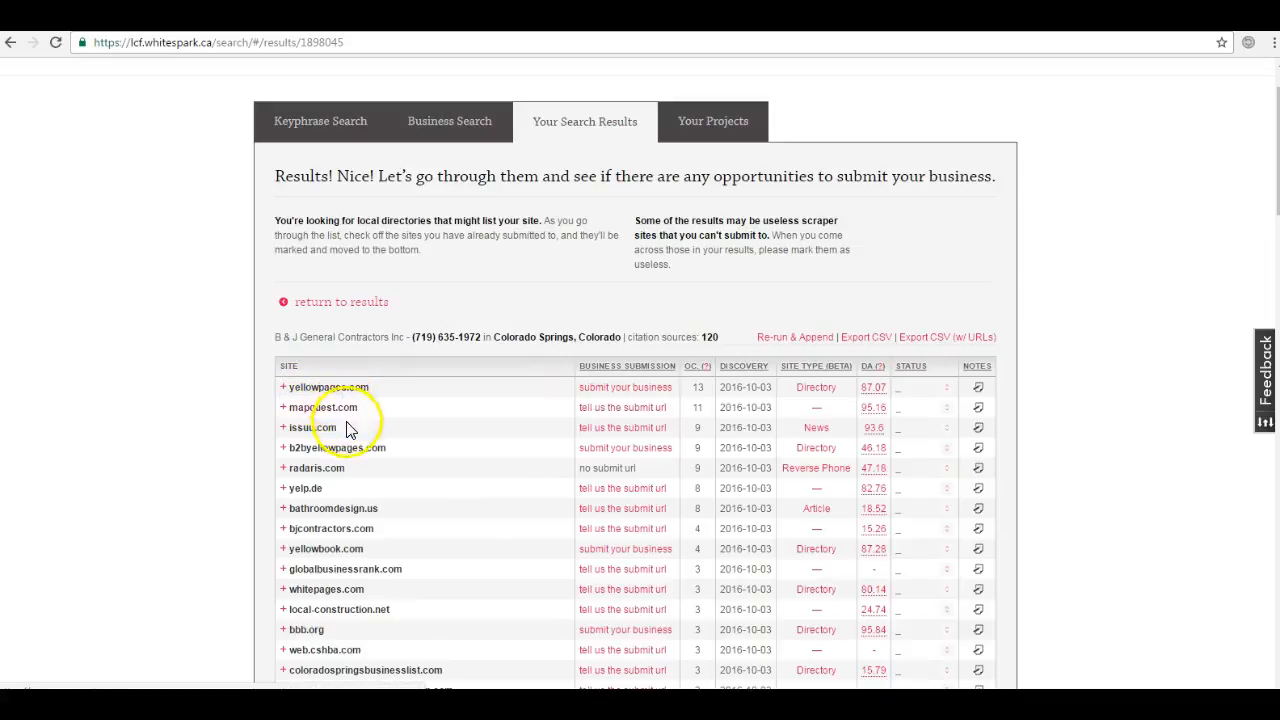
mouse_move(340, 490)
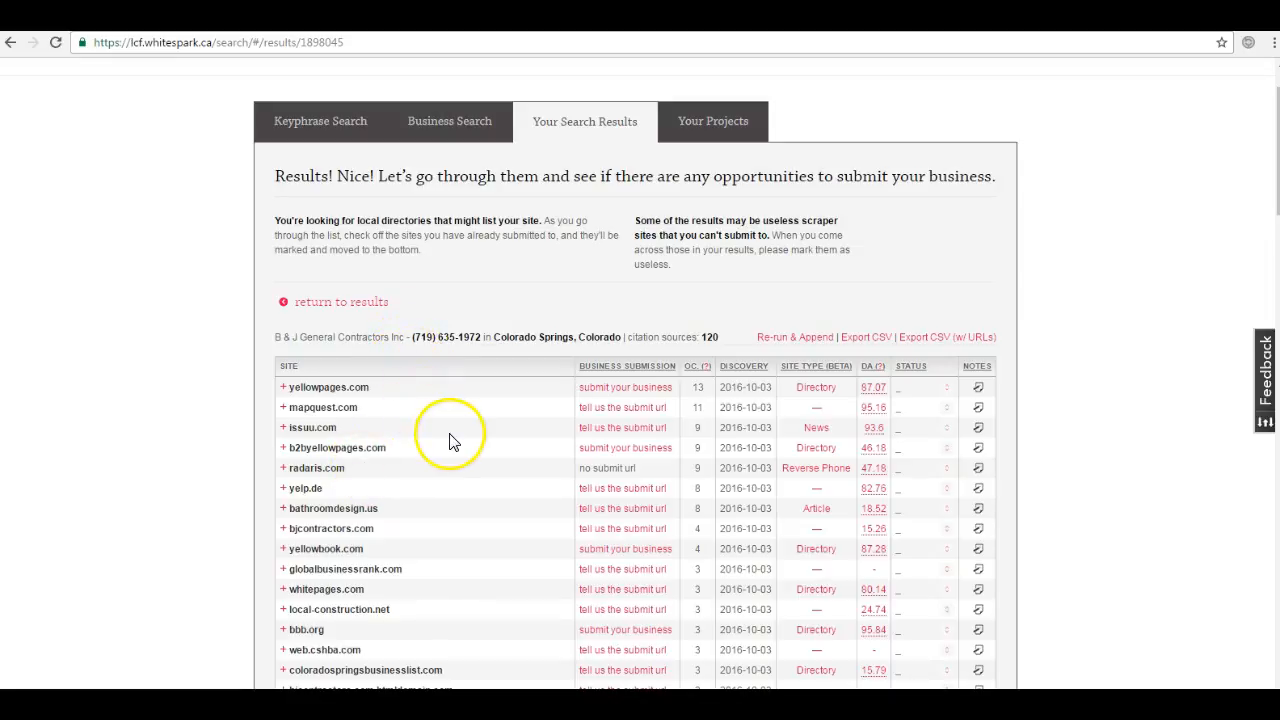
Scroll through the 120 citation sources such as yellowpages and mapquest.
scroll(down, 3)
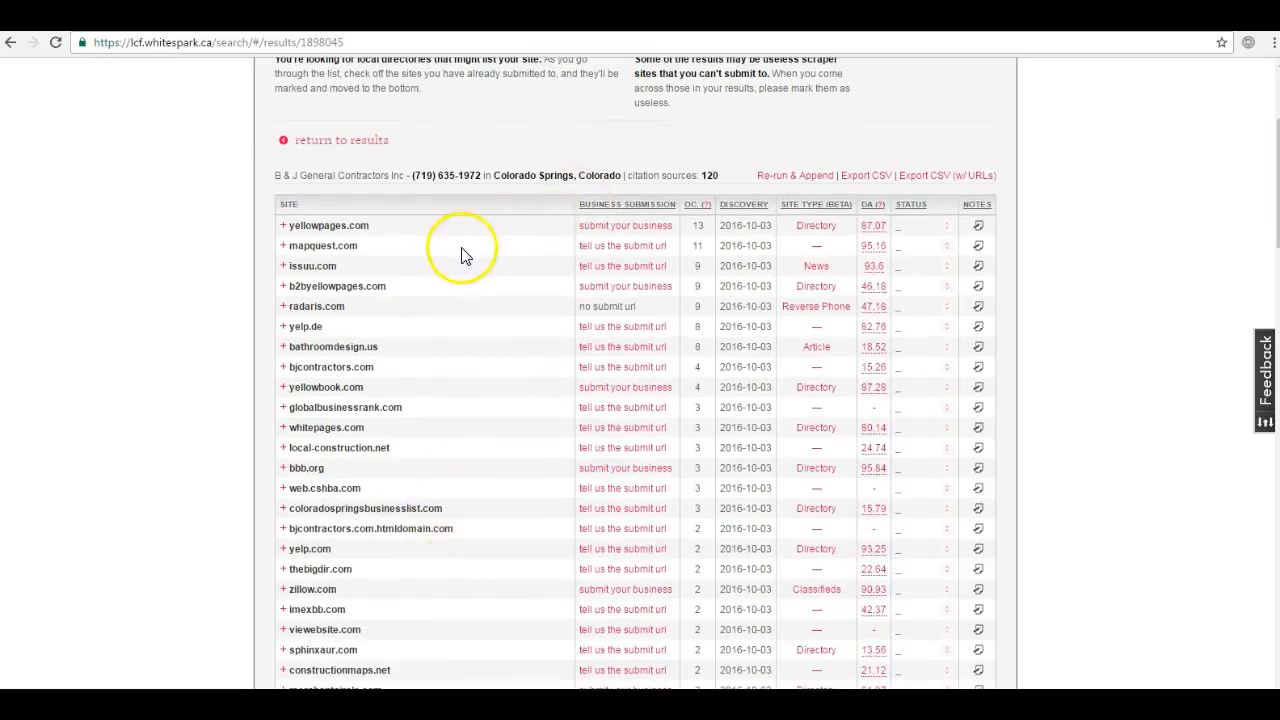
mouse_move(448, 264)
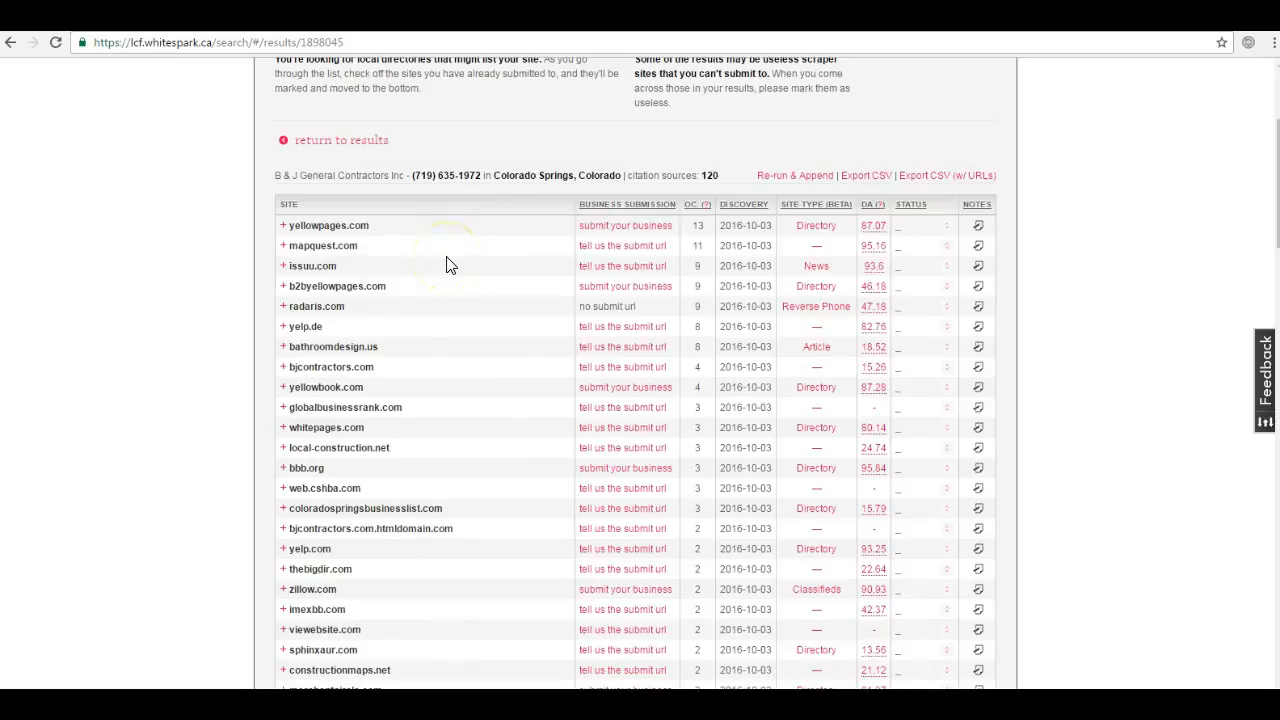
scroll(down, 3)
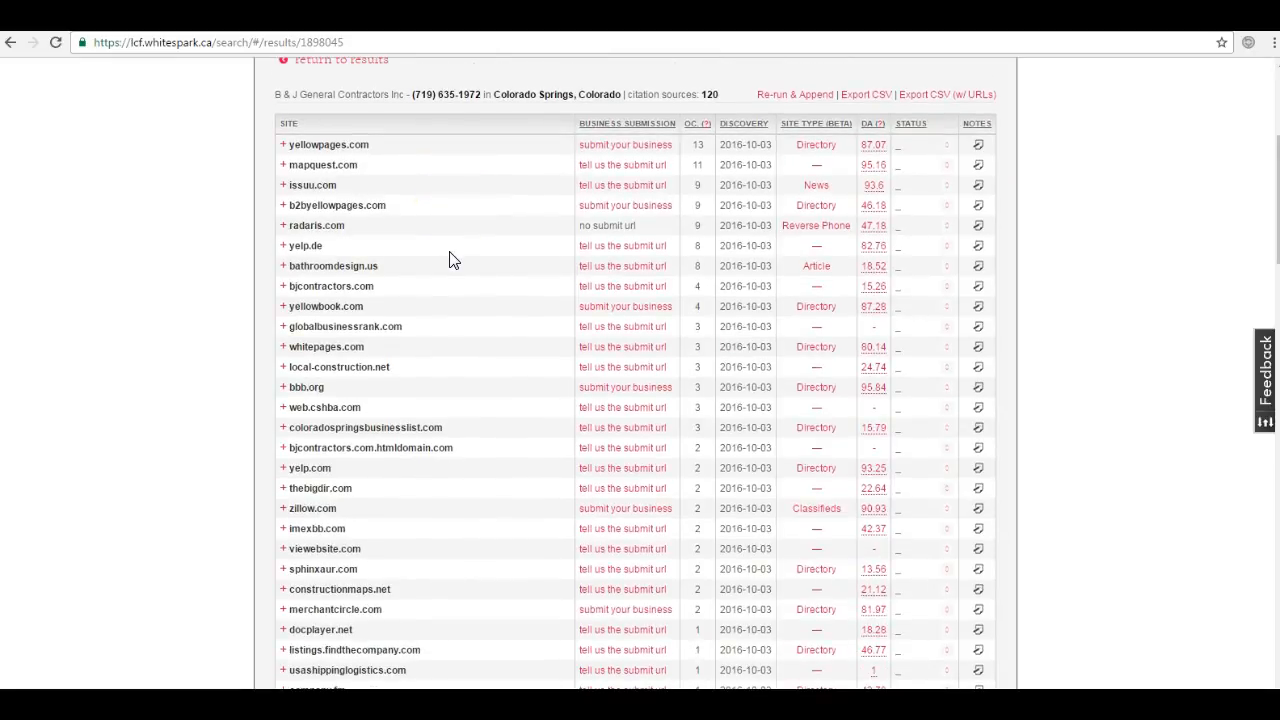
scroll(down, 3)
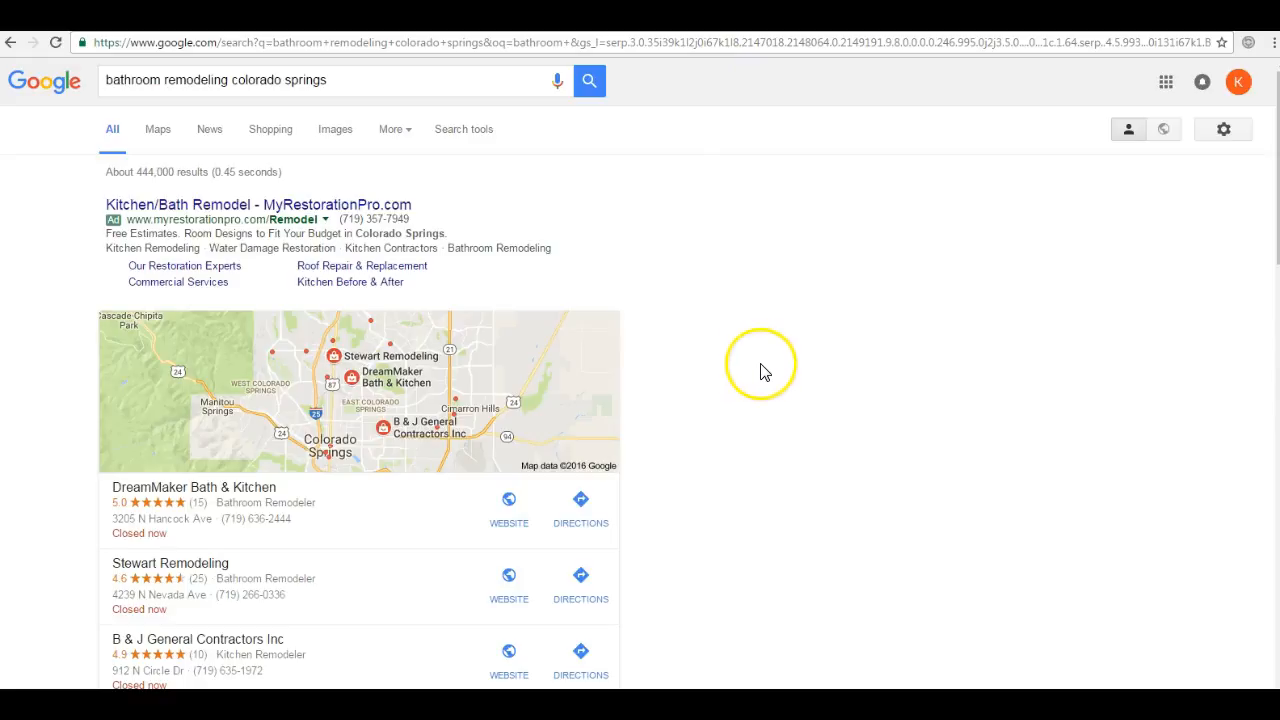
mouse_move(156, 110)
text(ba)
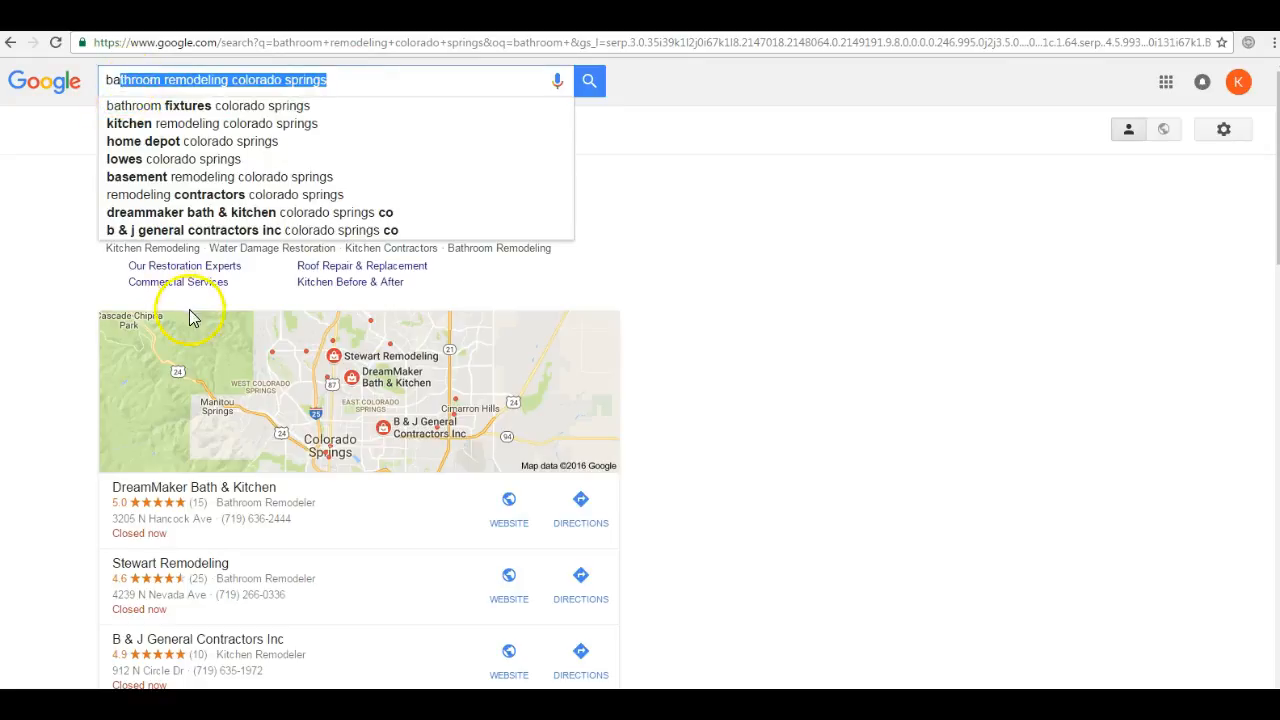
Scroll the map pack and organic results led by DreamMaker Bath & Kitchen.
scroll(down, 3)
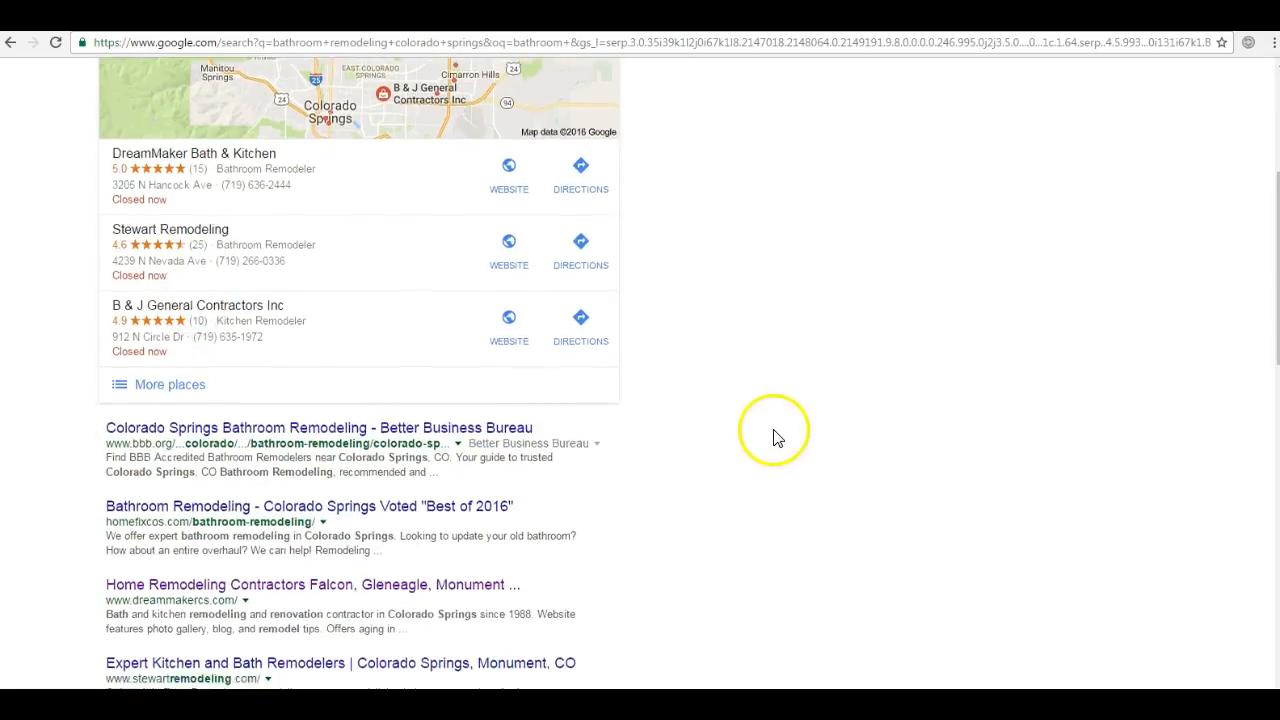
scroll(down, 3)
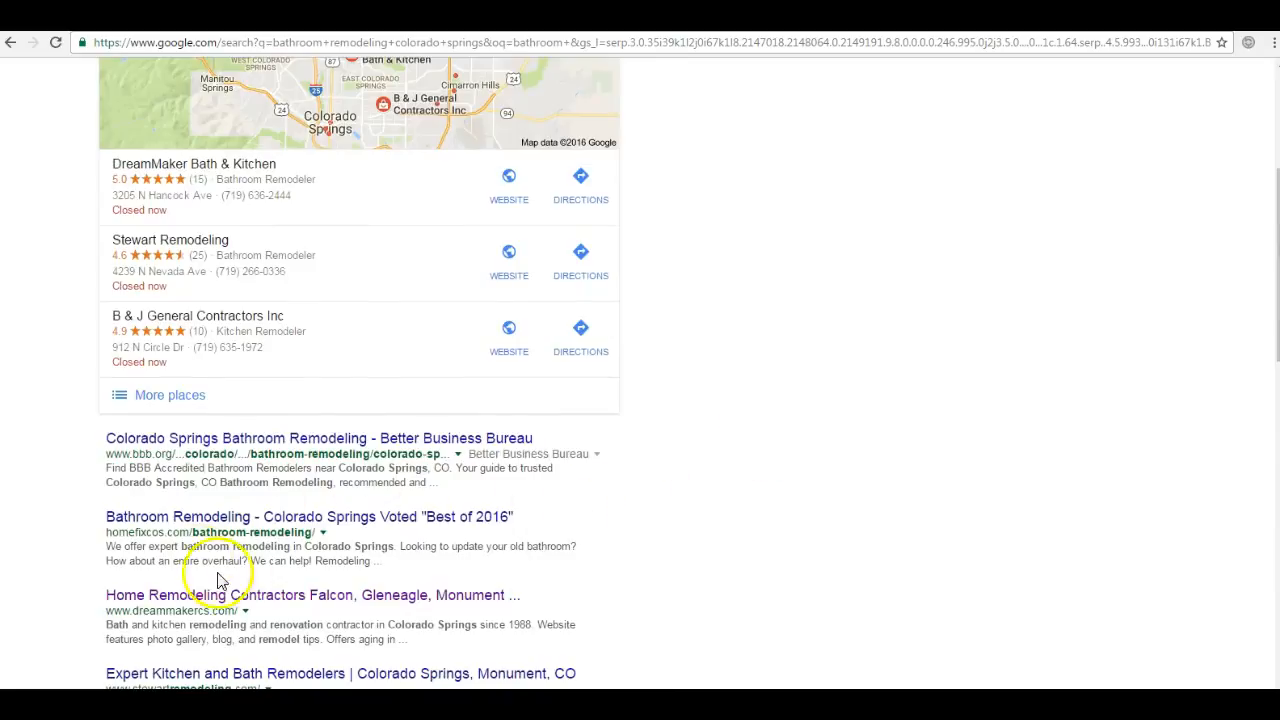
mouse_move(380, 478)
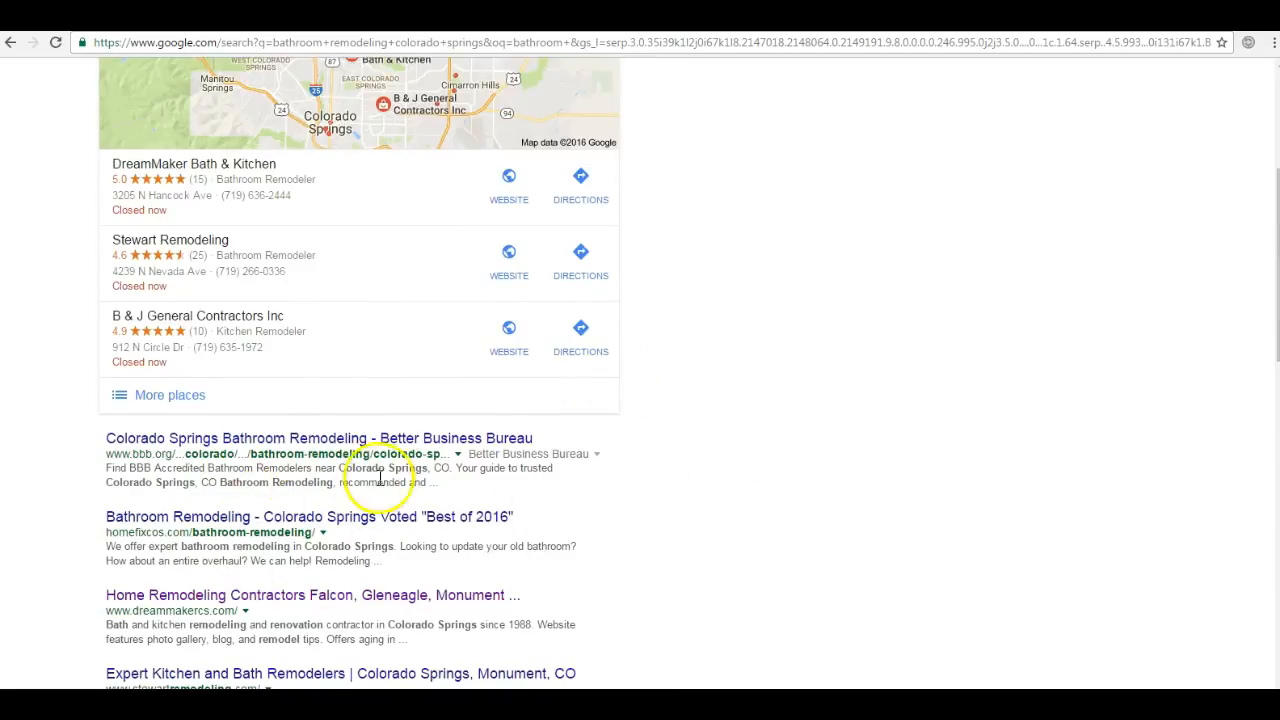
scroll(up, 3)
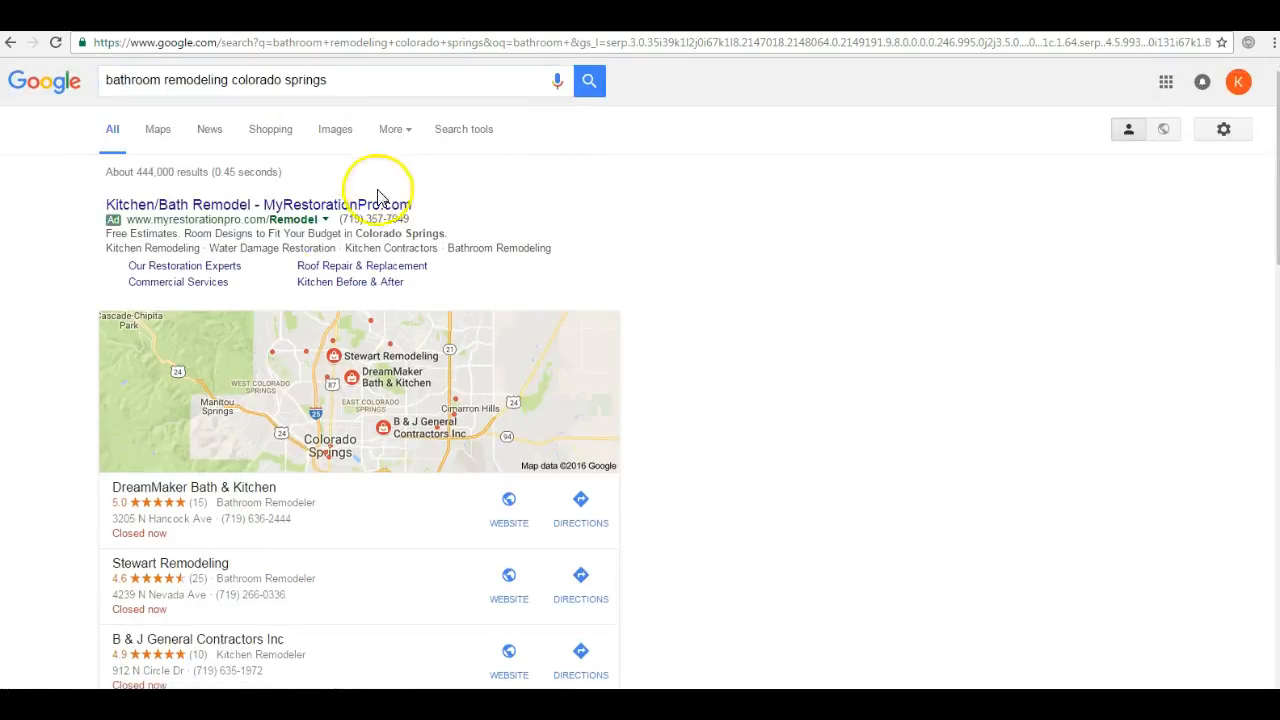
scroll(down, 3)
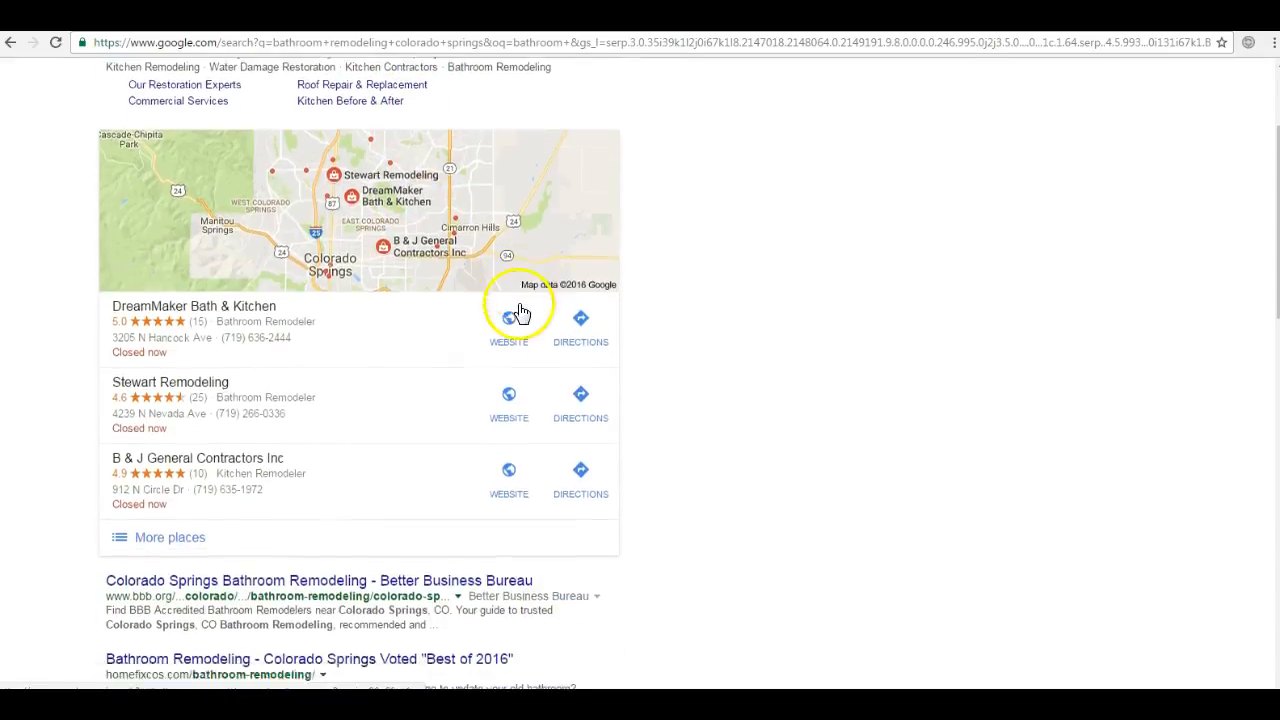
scroll(down, 3)
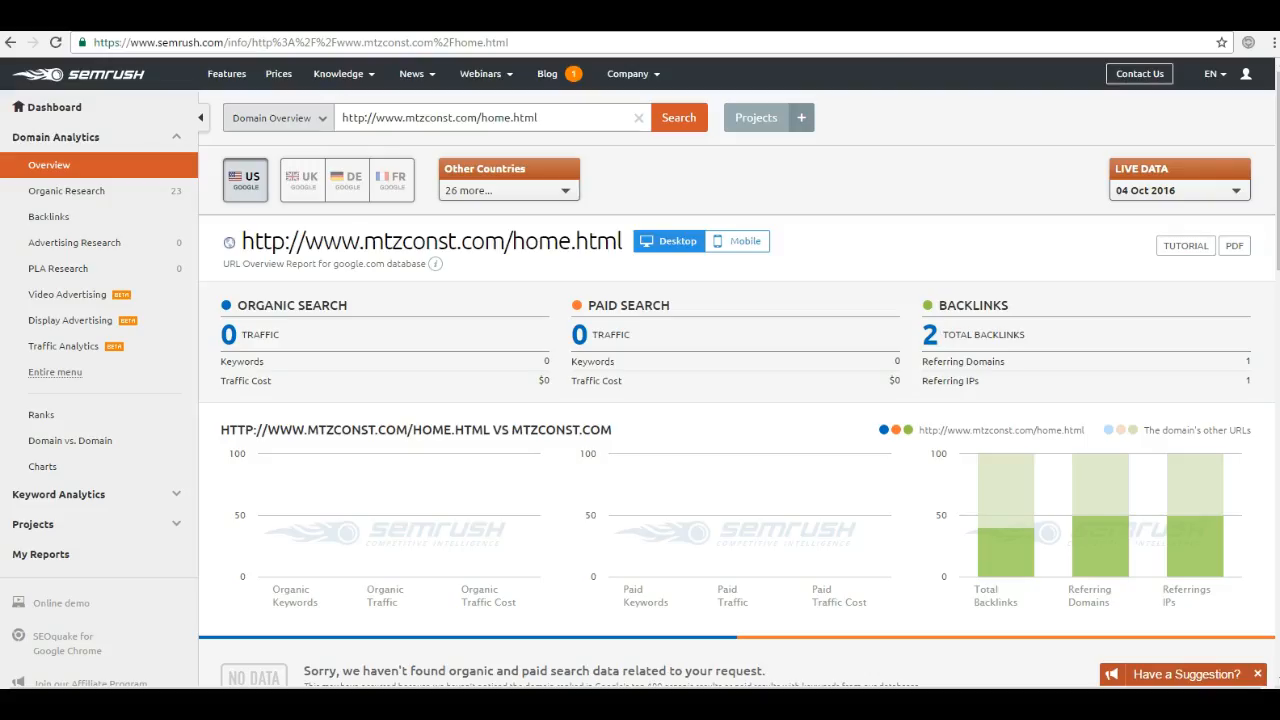
click(490, 116)
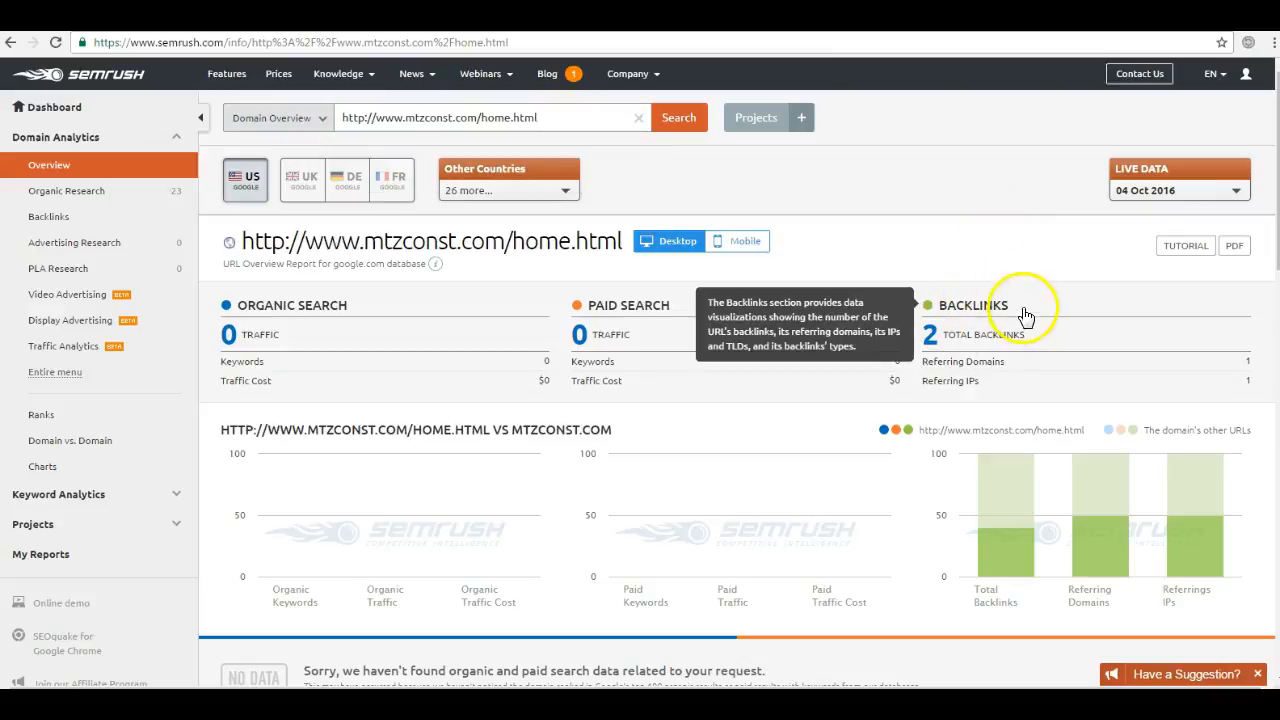
mouse_move(970, 290)
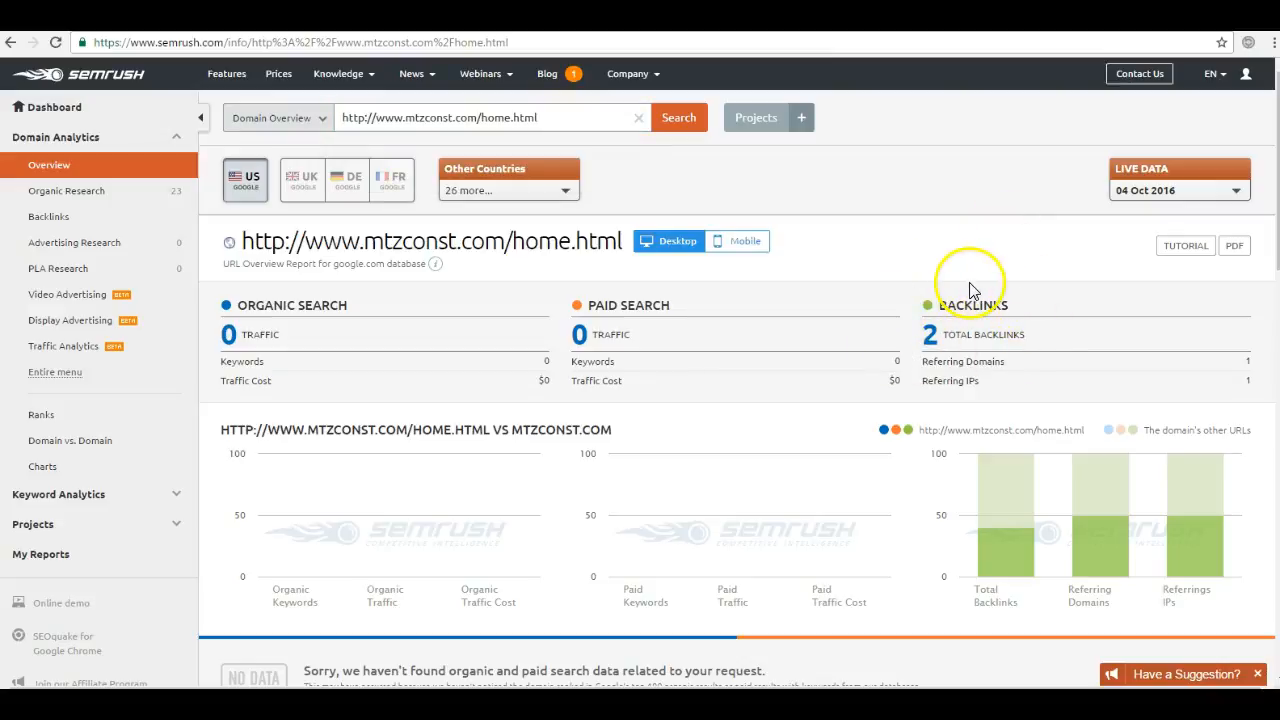
mouse_move(990, 316)
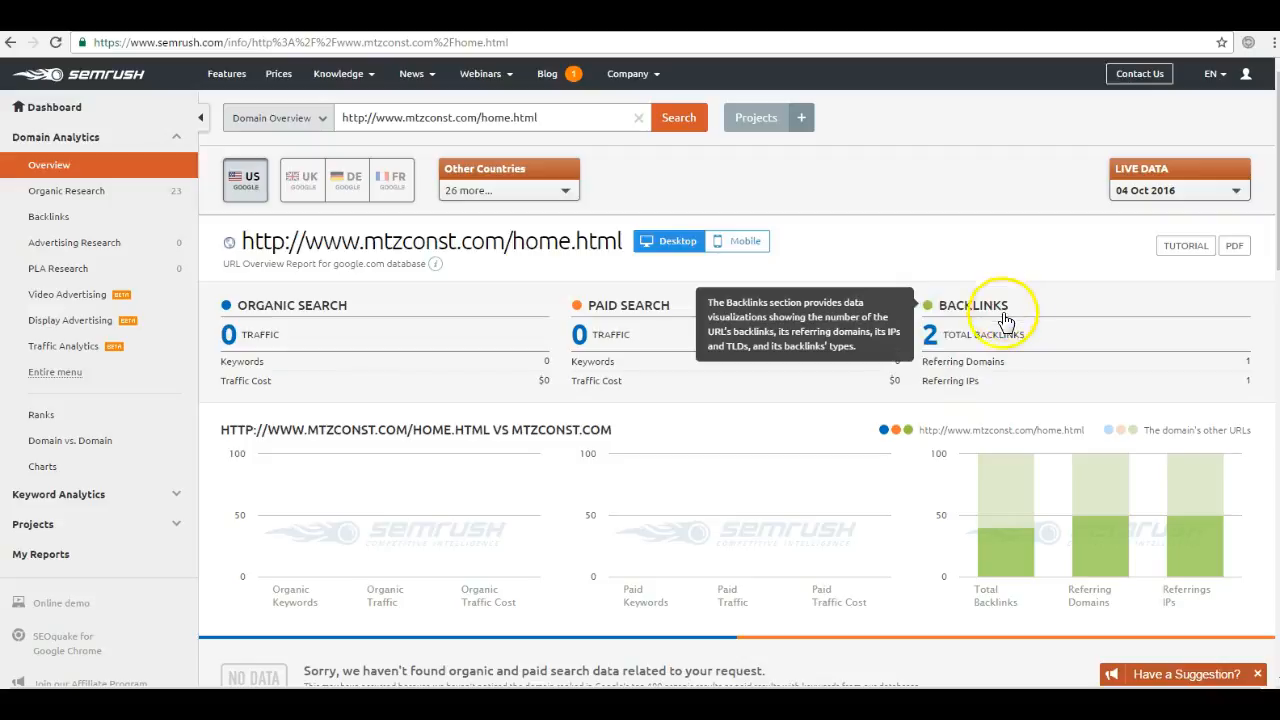
mouse_move(1016, 60)
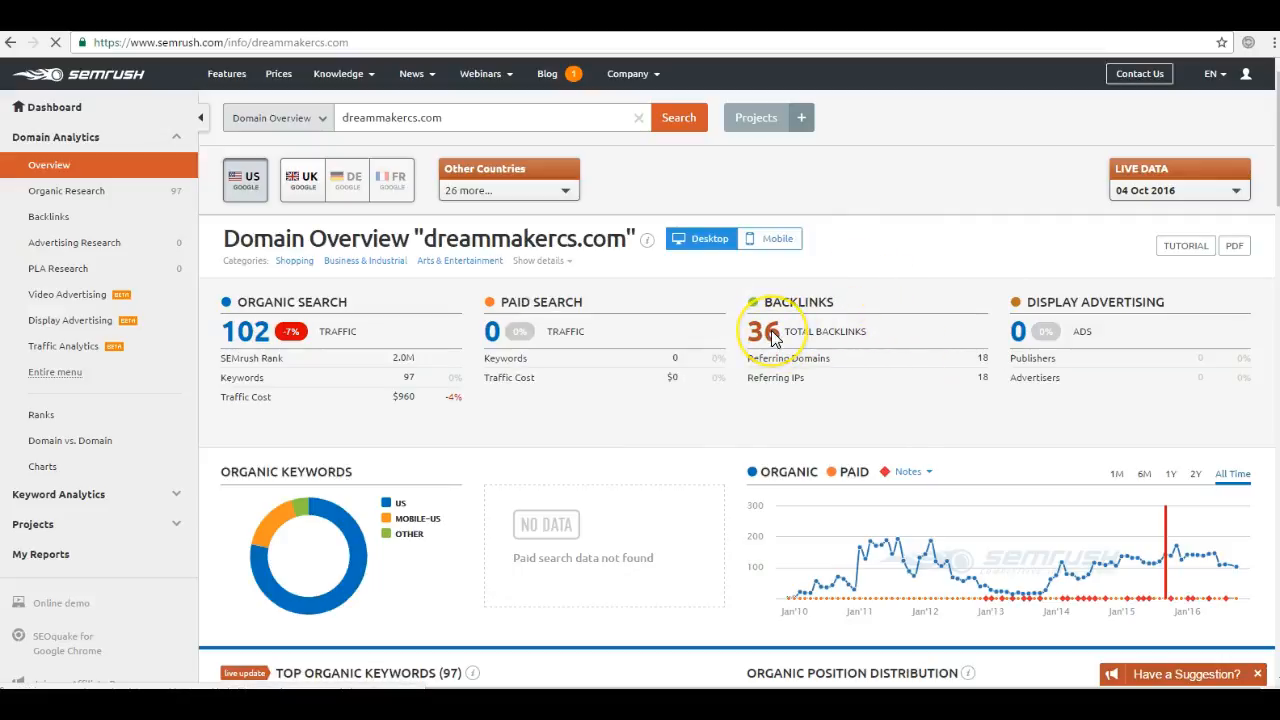
Open the 36-backlink report via the Total Backlinks number and browse the table.
click(762, 332)
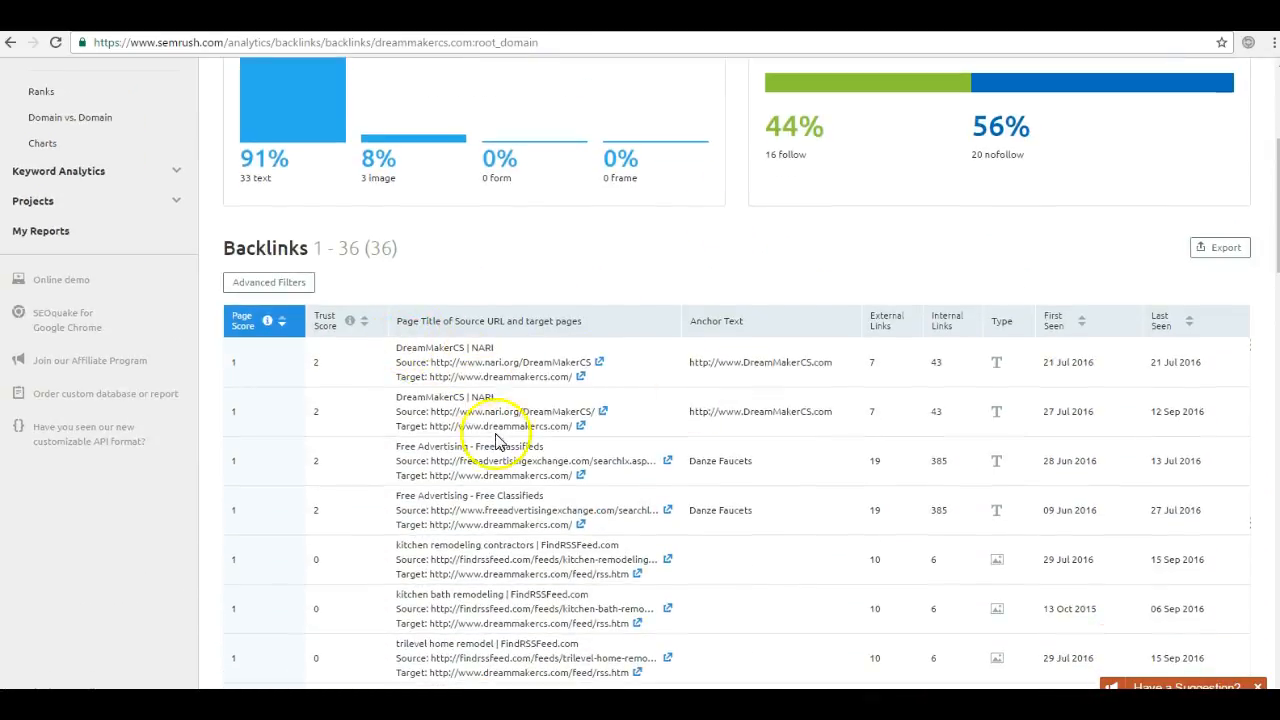
scroll(down, 3)
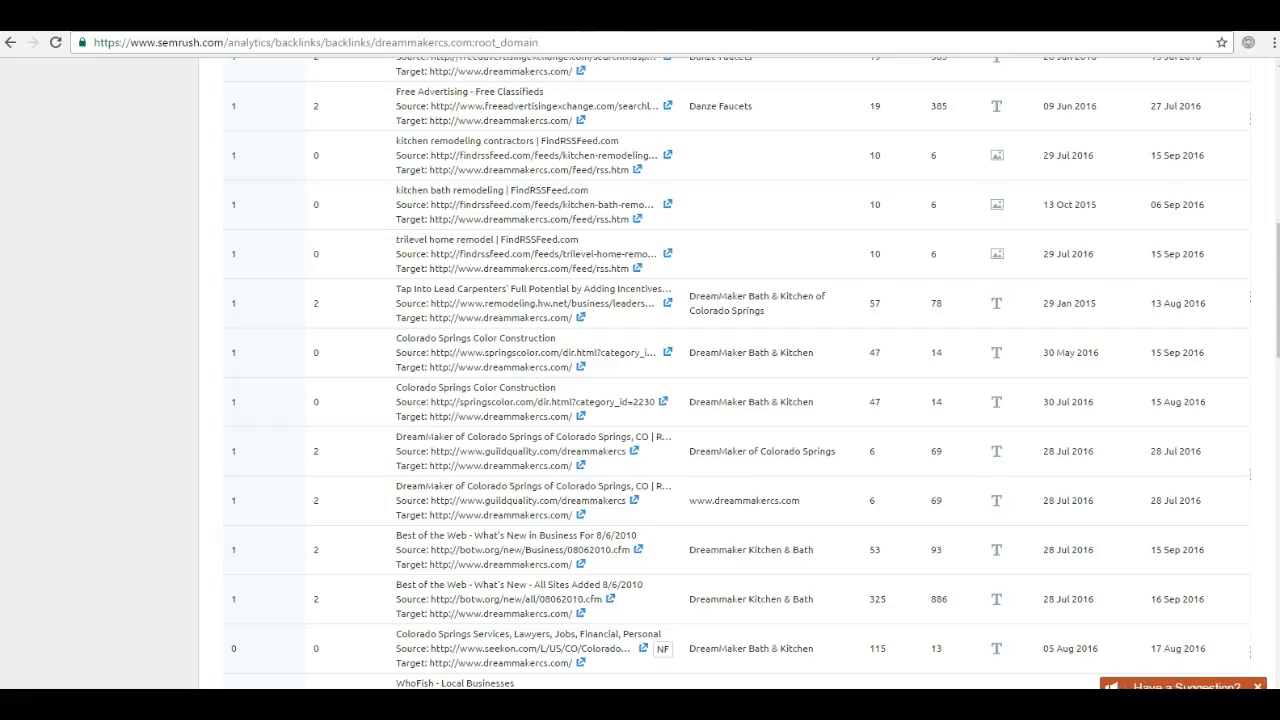
mouse_move(118, 378)
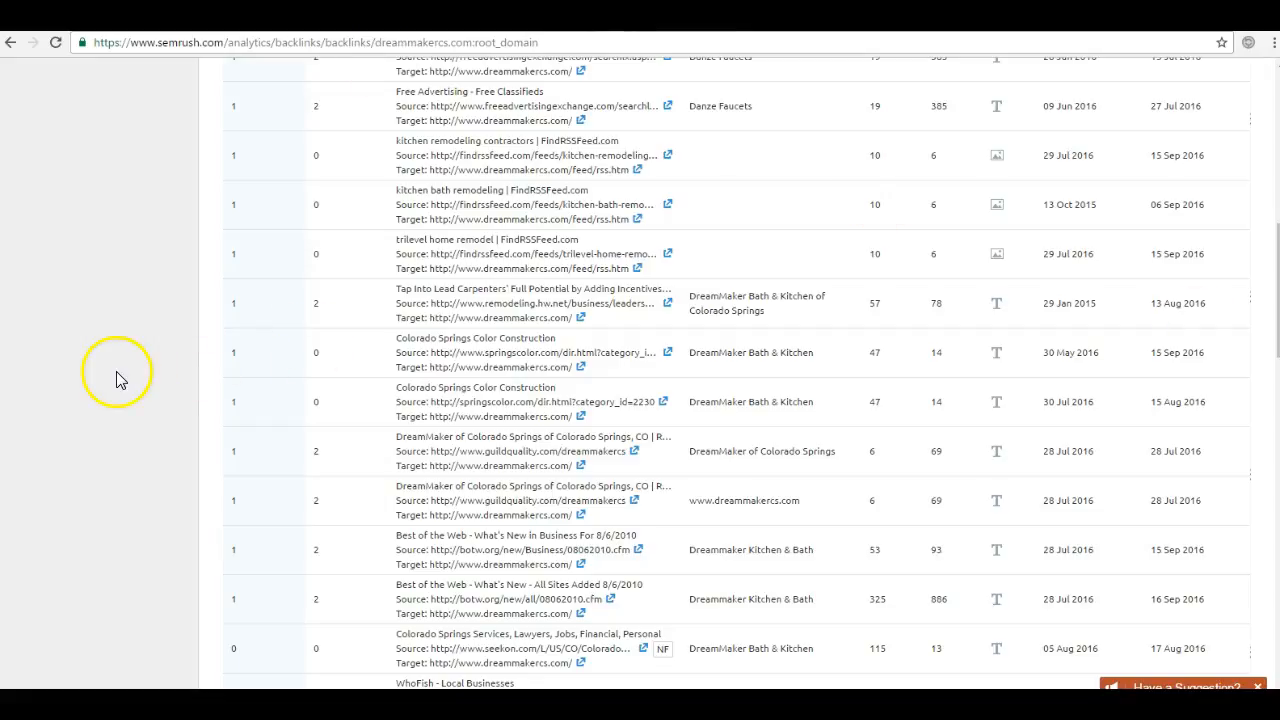